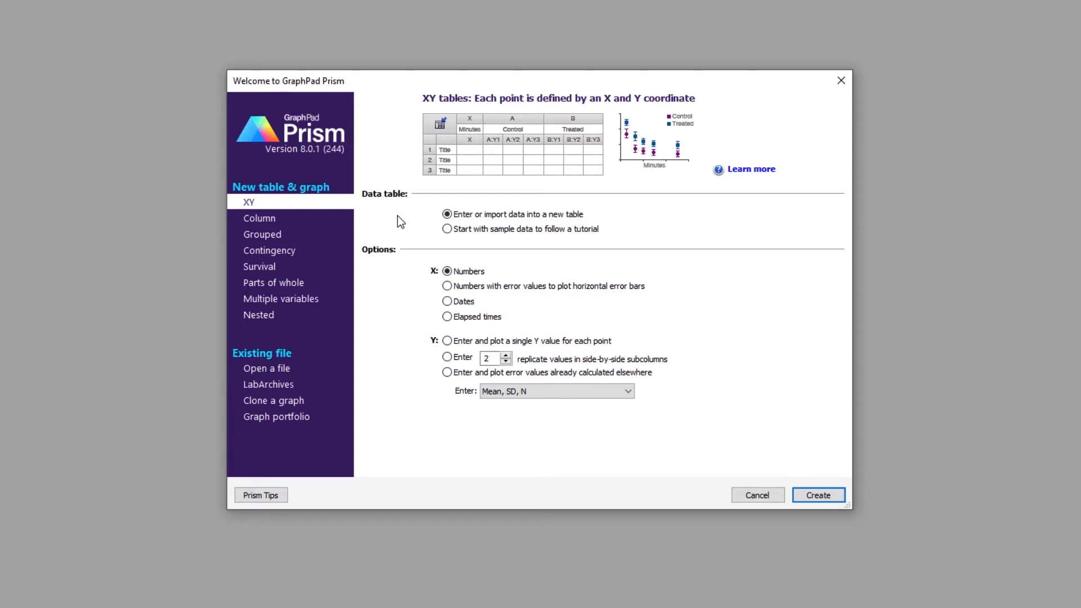
mouse_move(316, 205)
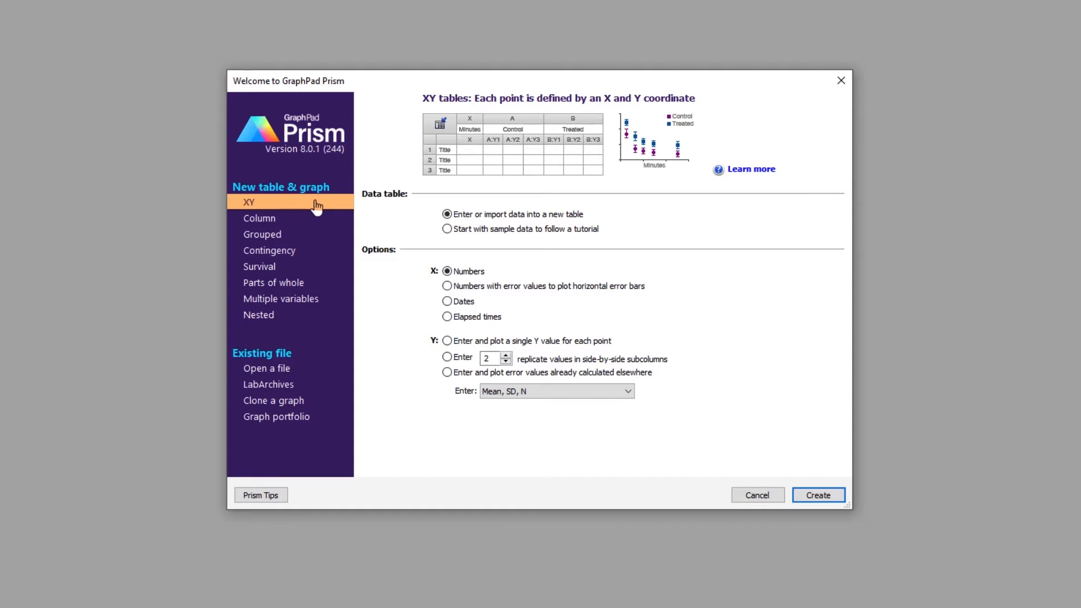
Create a new XY project from the 'Dose-response - X is log(dose)' sample data
click(447, 228)
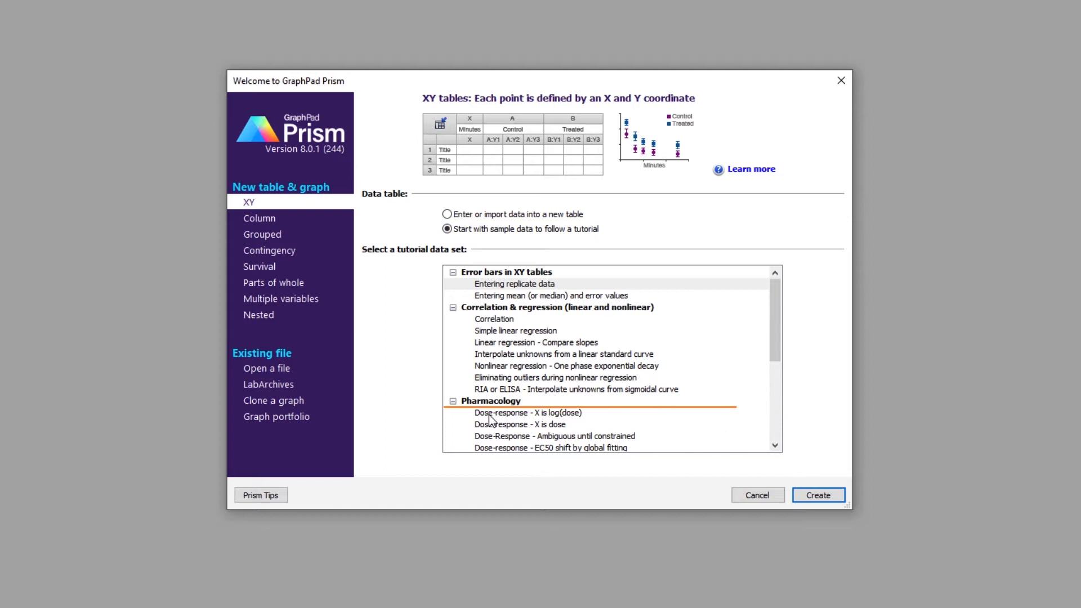
click(527, 412)
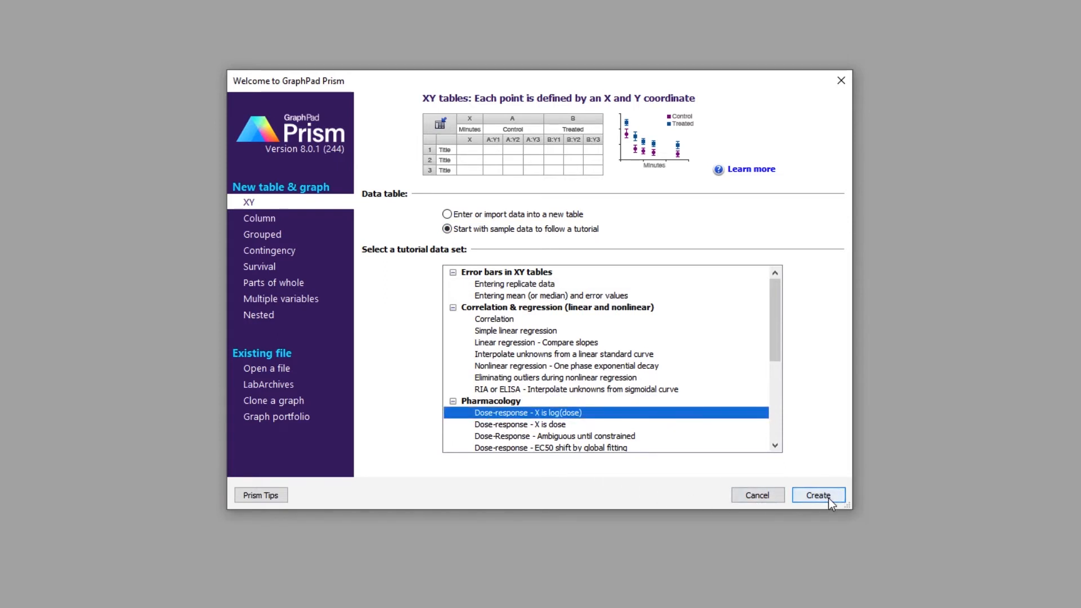
click(817, 495)
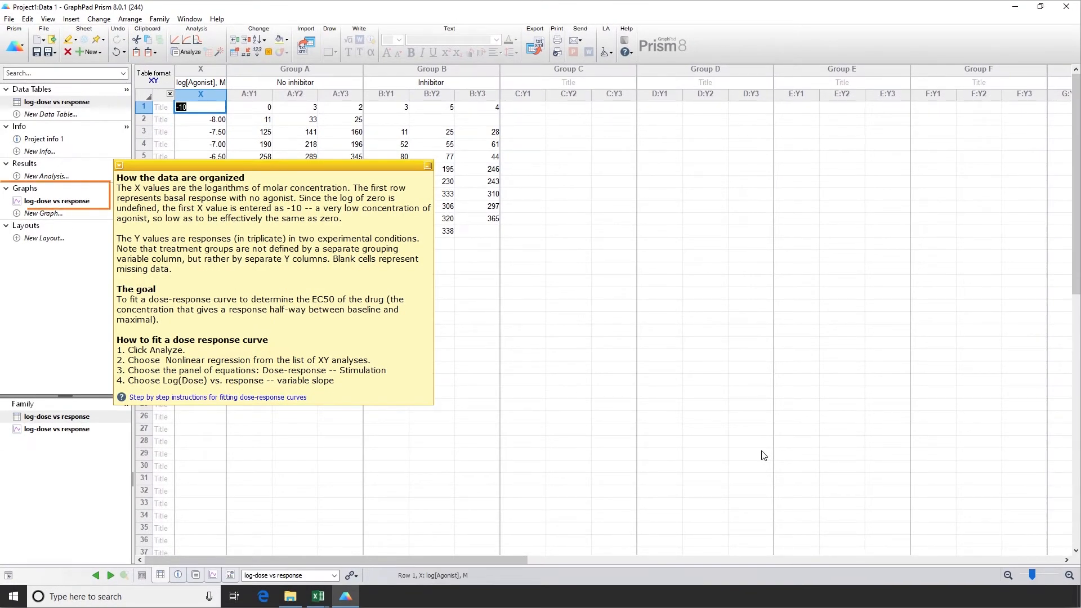
mouse_move(66, 209)
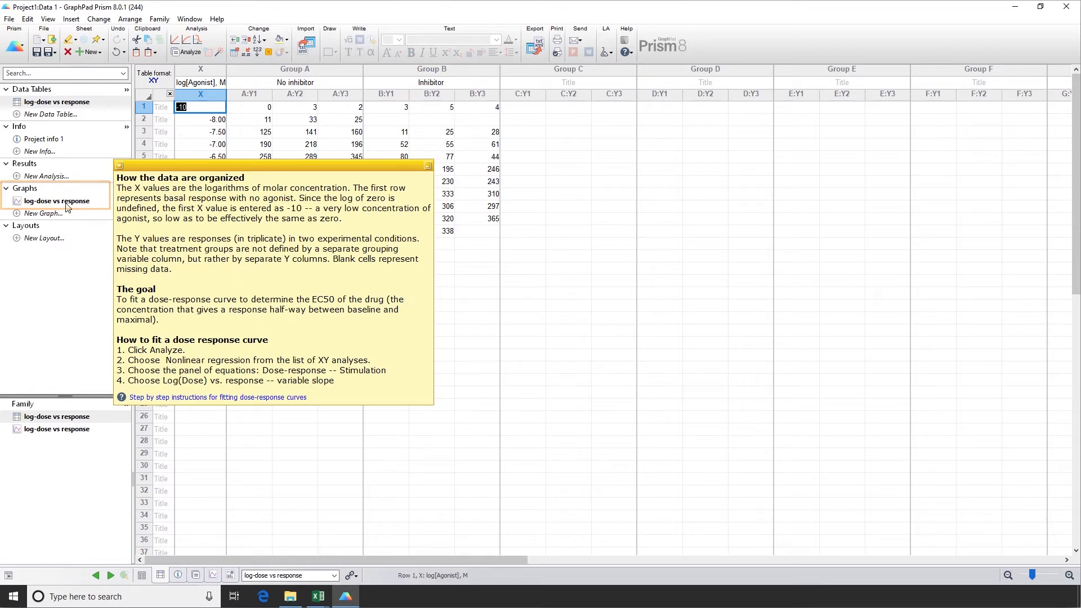
Preview the error-bar, connected-line and individual-replicate XY styles for the log-dose vs response graph
click(57, 201)
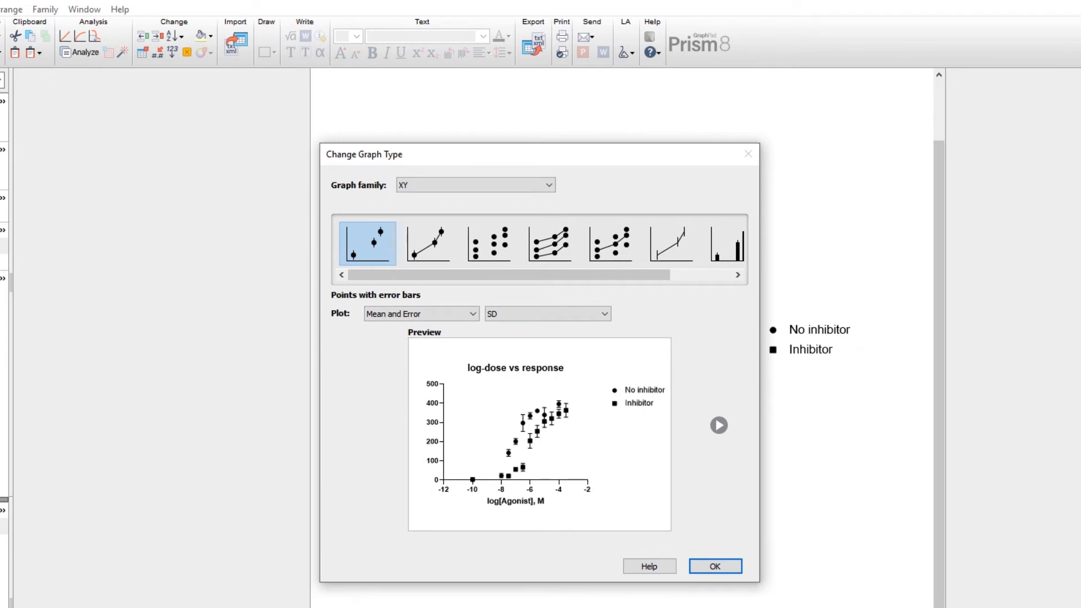
mouse_move(282, 278)
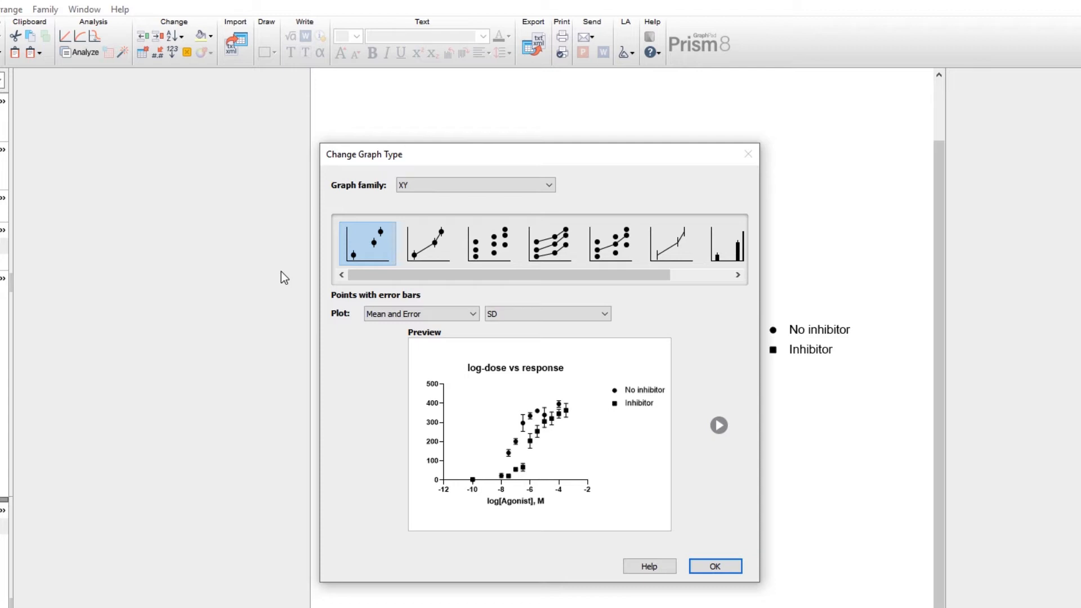
mouse_move(381, 257)
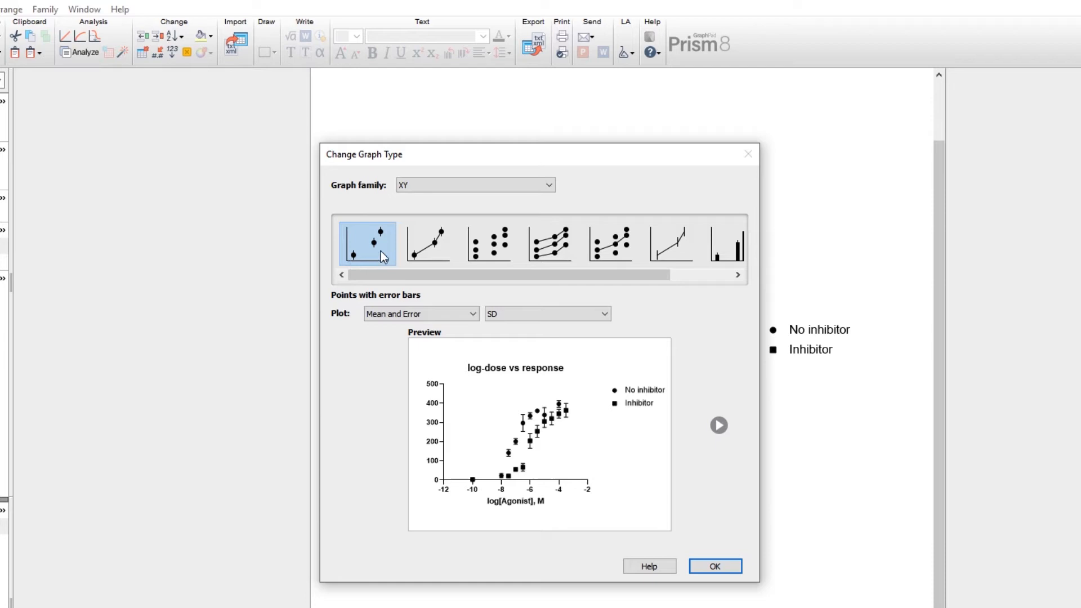
click(428, 243)
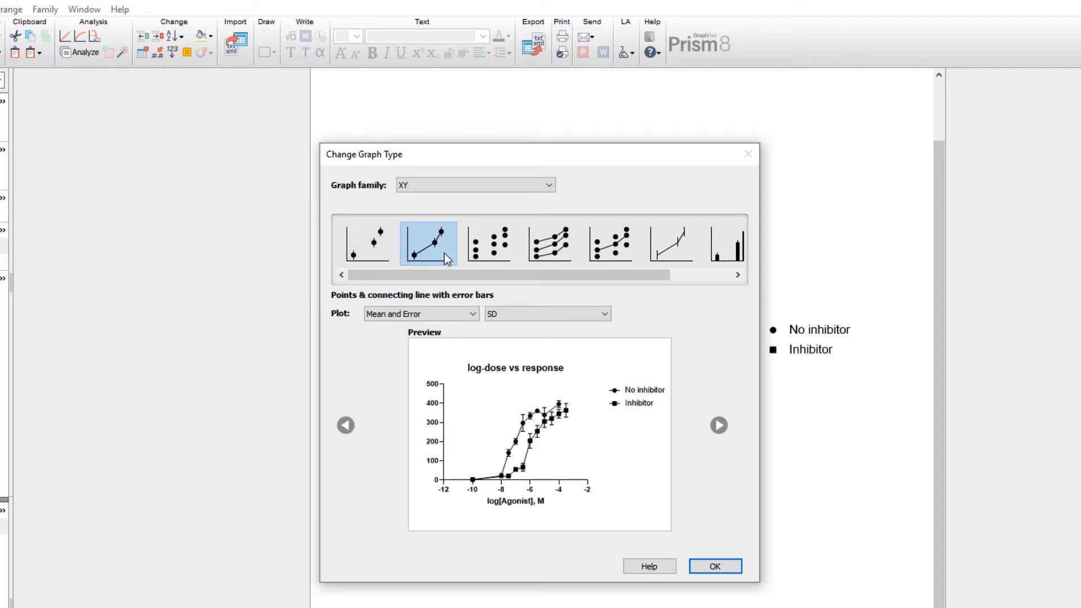
click(488, 243)
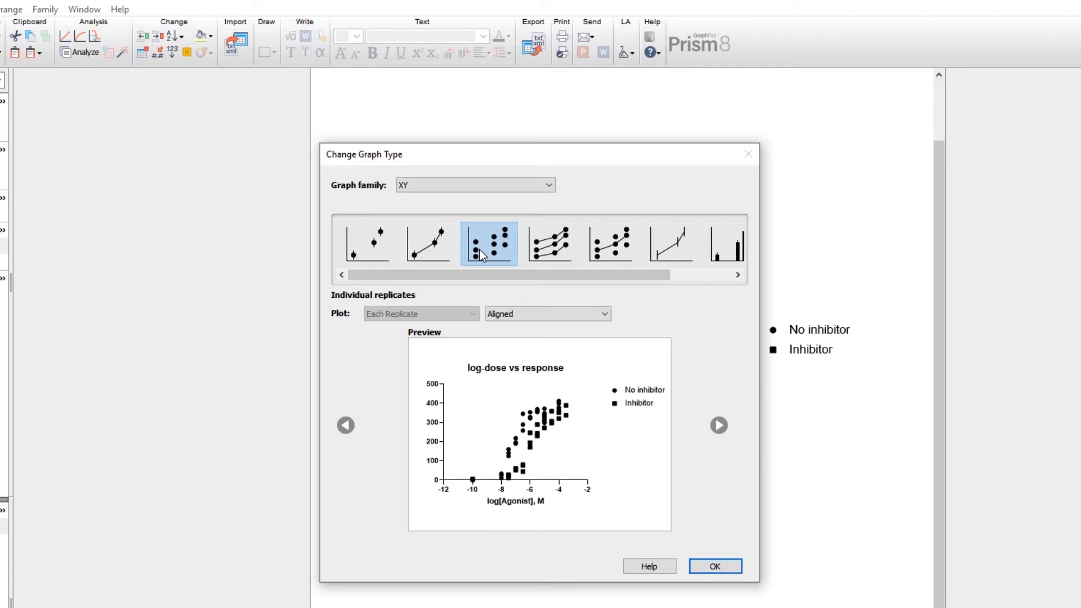
click(367, 243)
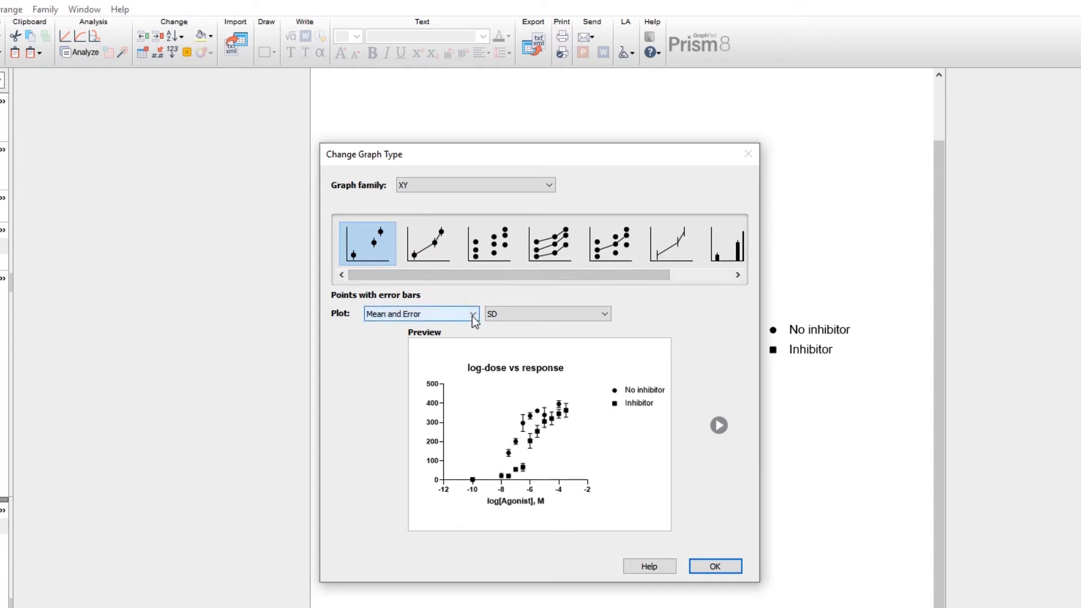
Review the Mean/Error and error-bar type lists, then plot individual replicates aligned
click(471, 314)
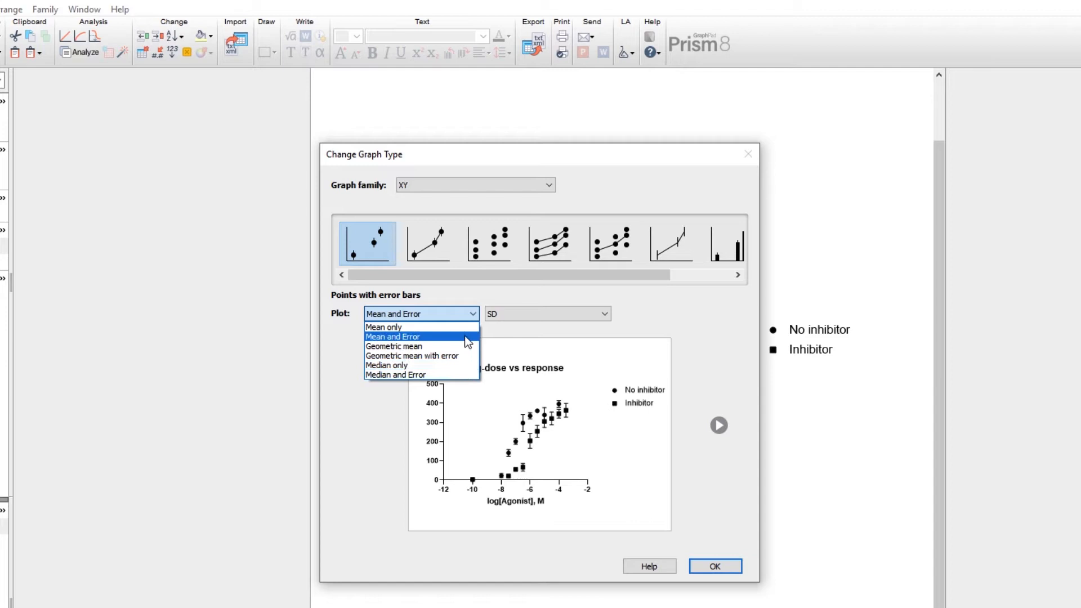
click(393, 336)
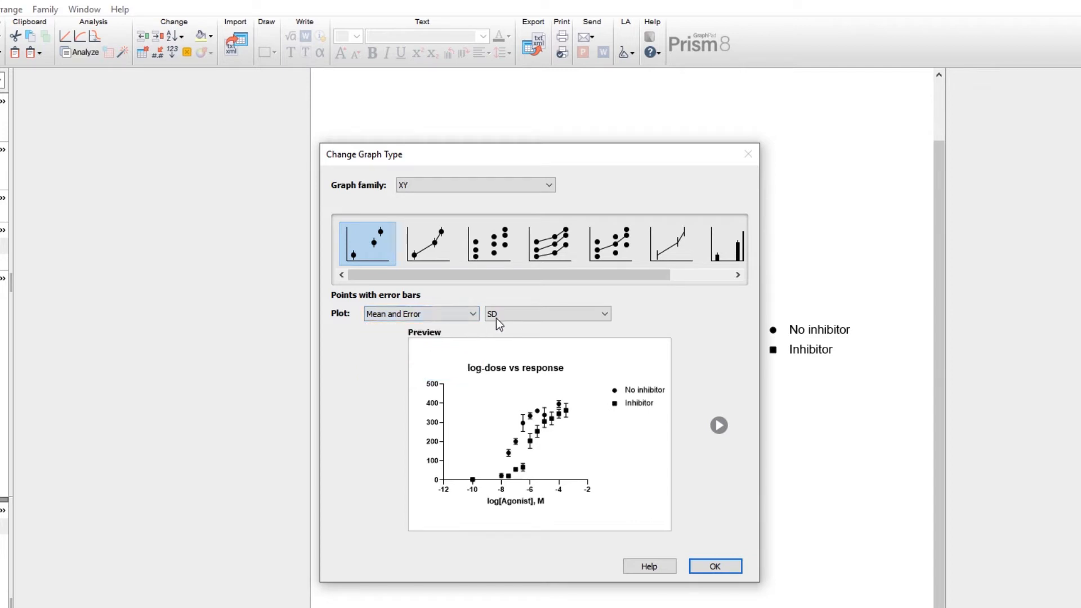
click(547, 313)
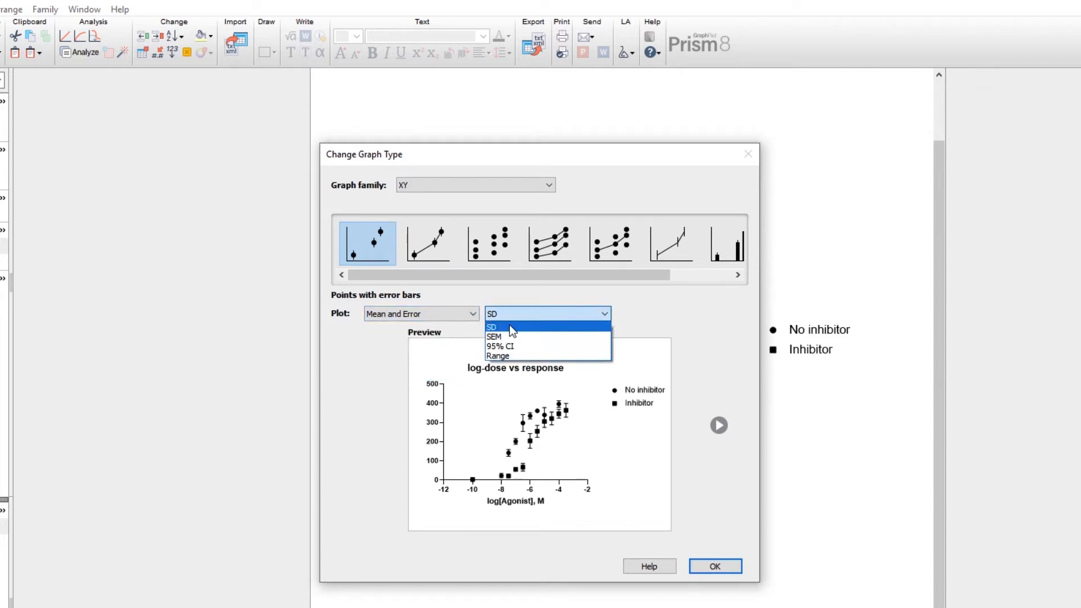
mouse_move(512, 337)
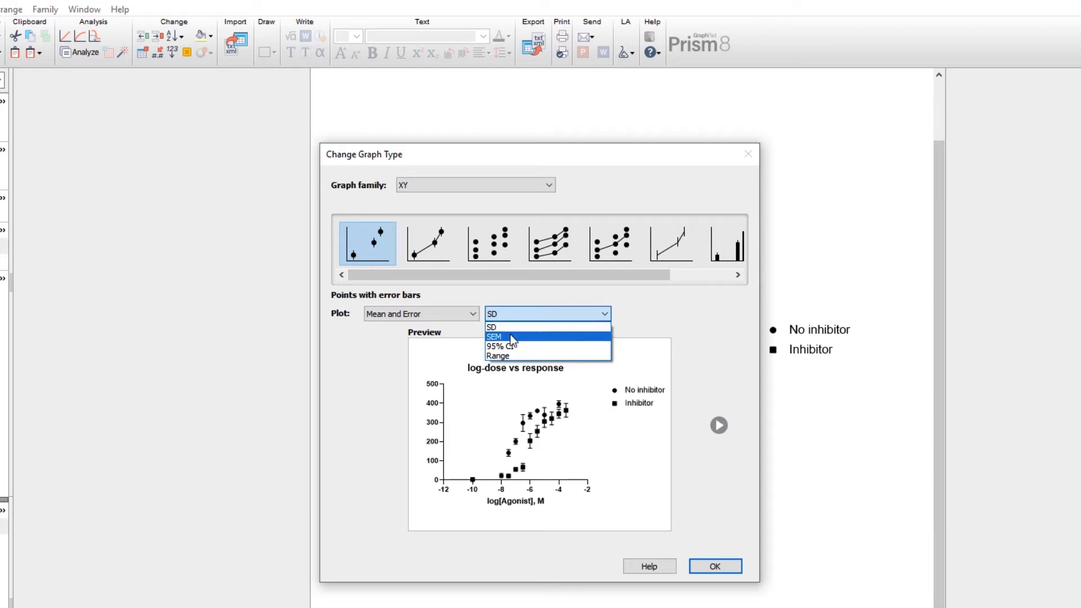
mouse_move(541, 346)
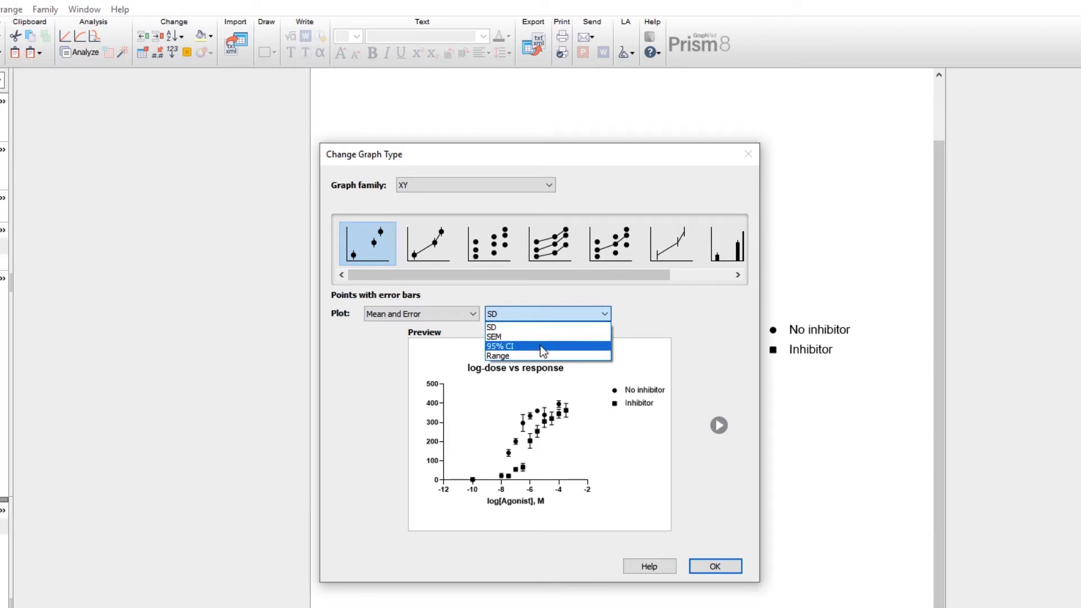
mouse_move(543, 356)
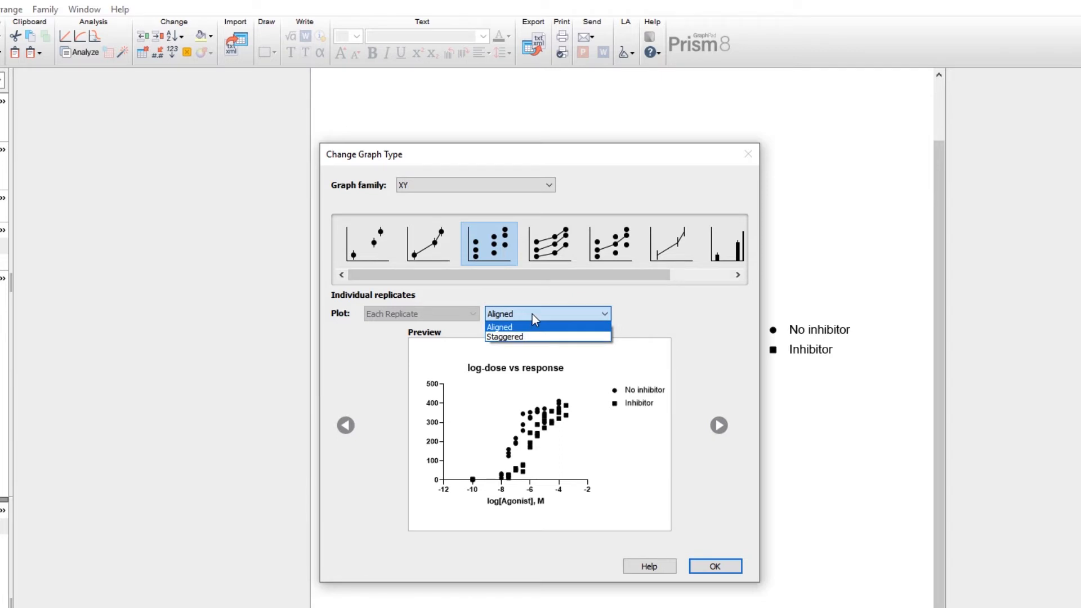
mouse_move(536, 337)
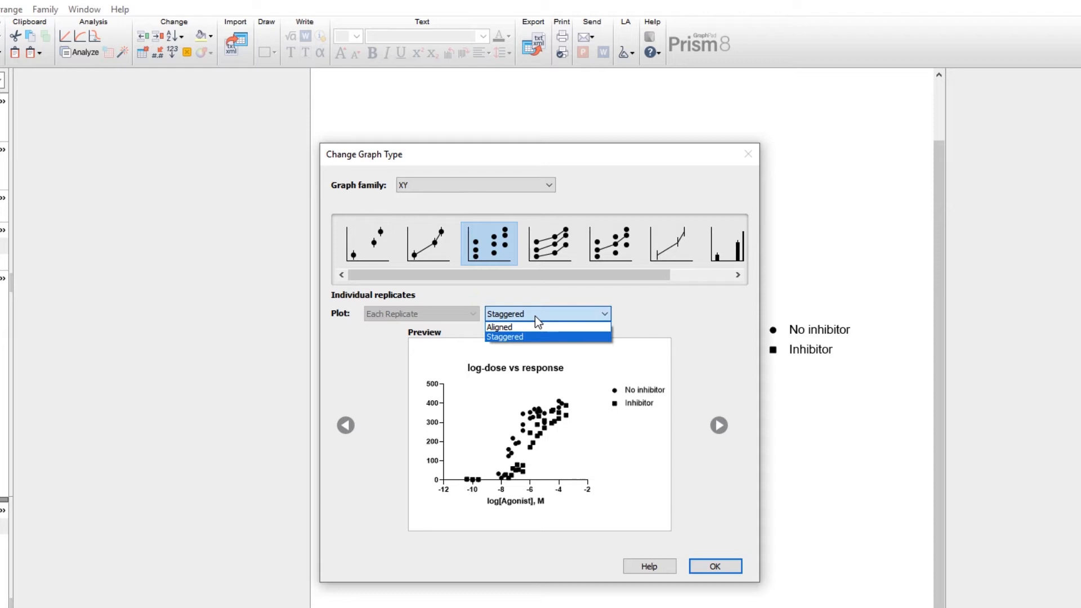
click(498, 326)
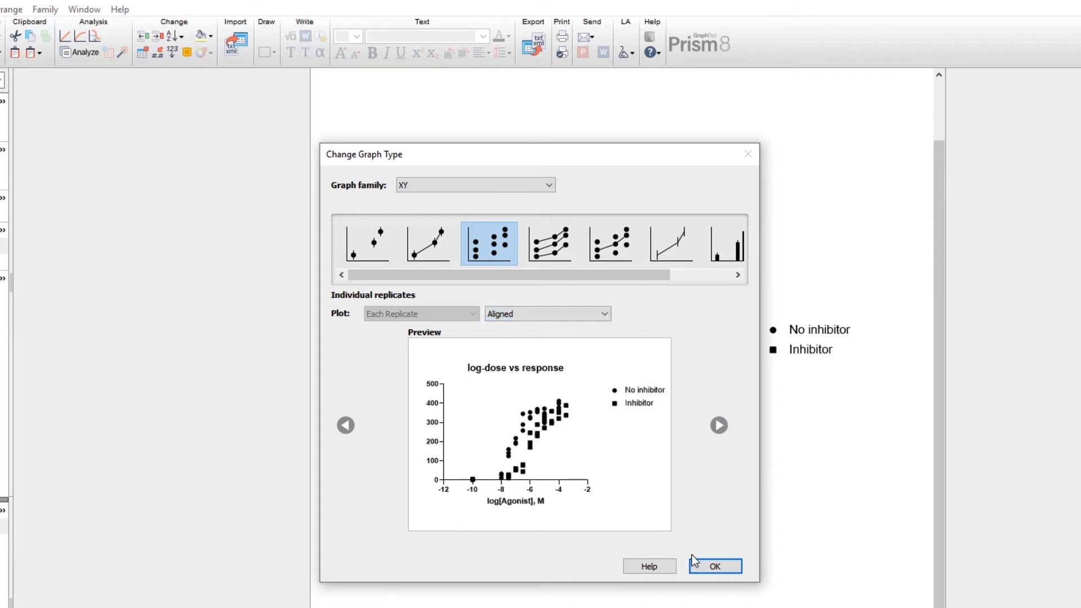
Apply the individual-replicates graph type and title the Y-axis 'Response'
click(714, 566)
text(Respo)
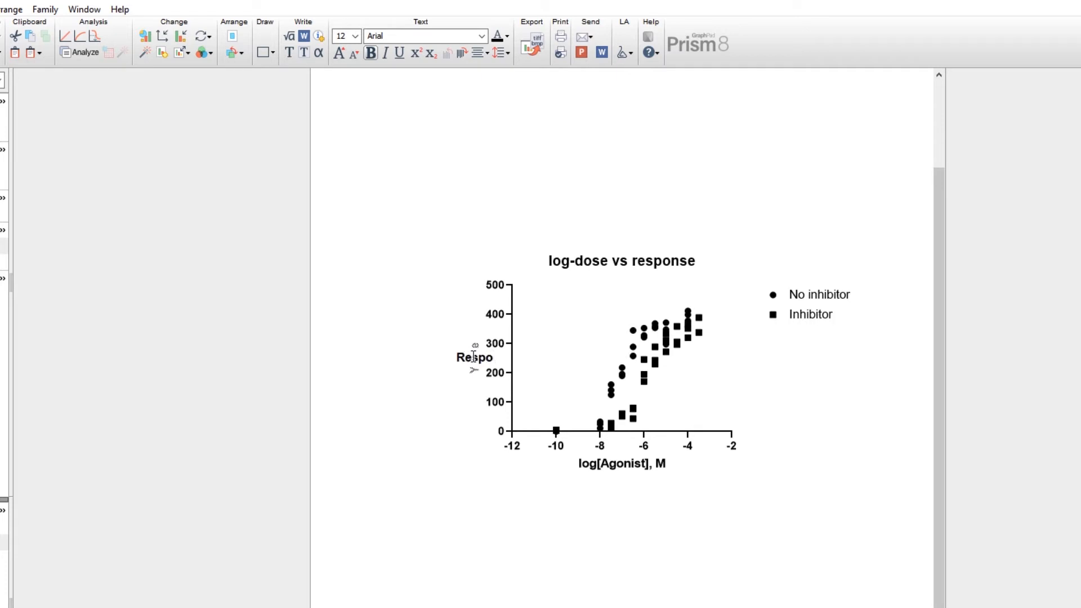
text(nse)
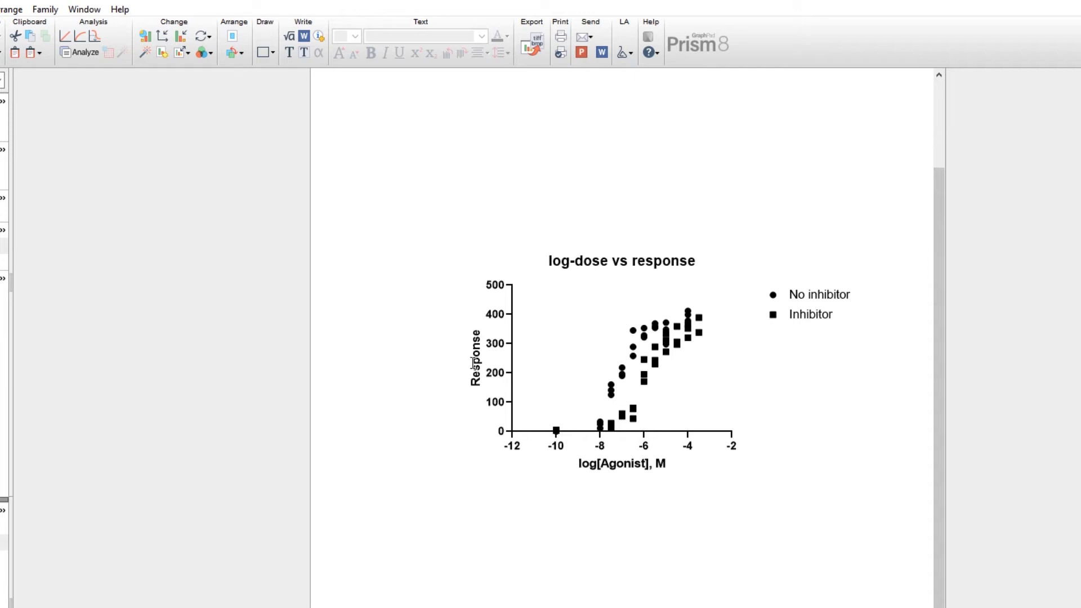
mouse_move(468, 364)
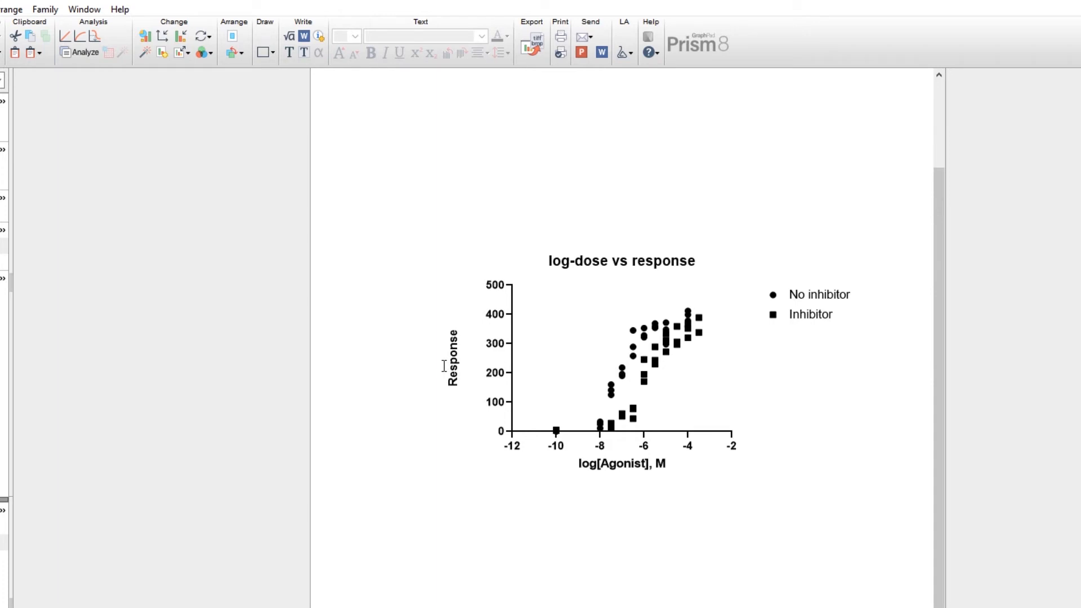
mouse_move(689, 441)
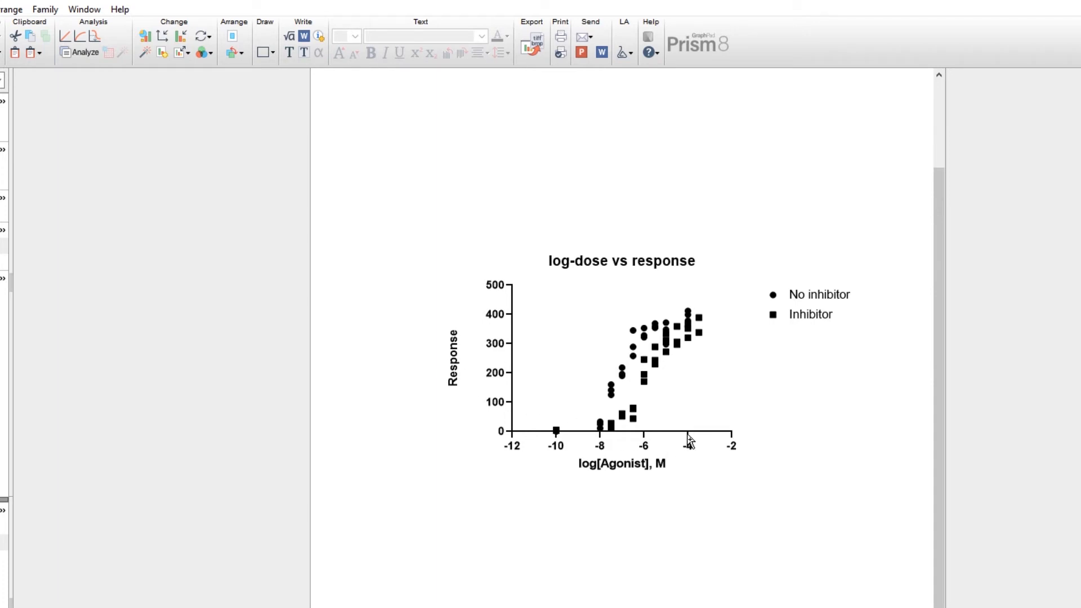
click(620, 431)
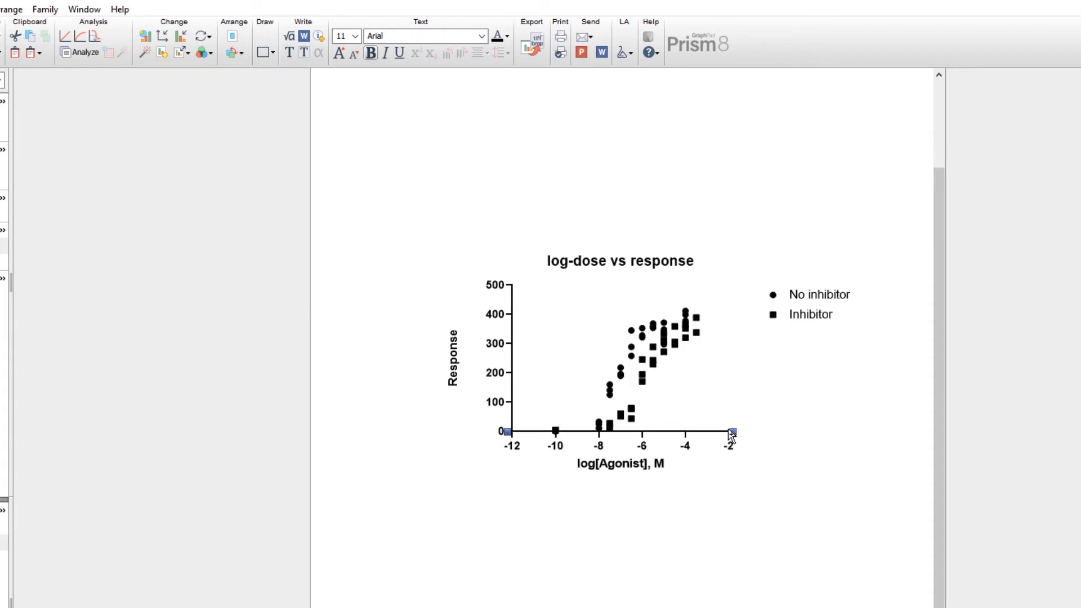
mouse_move(729, 436)
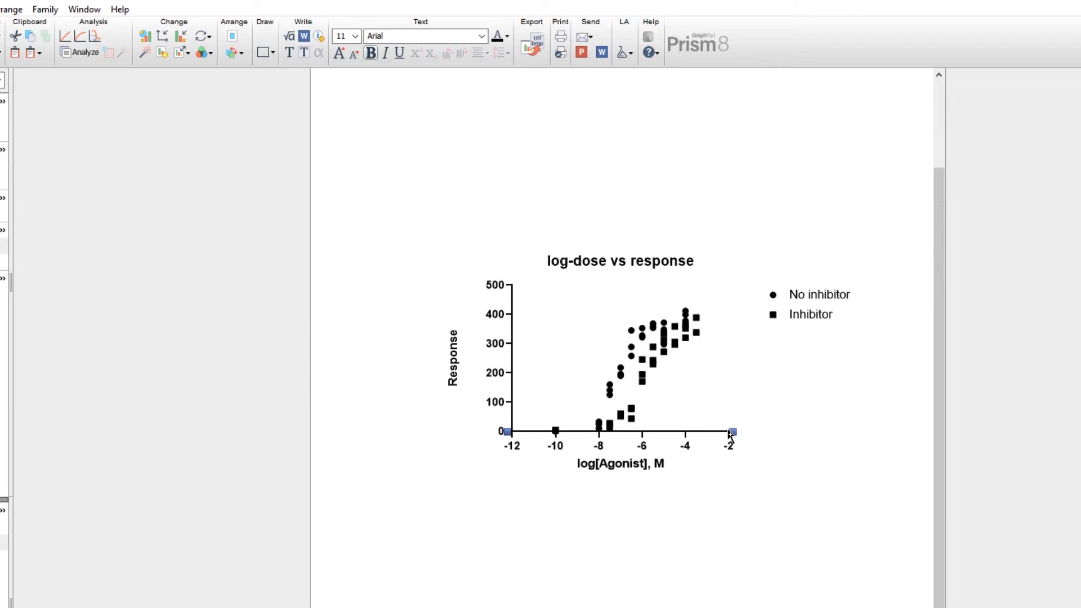
mouse_move(754, 432)
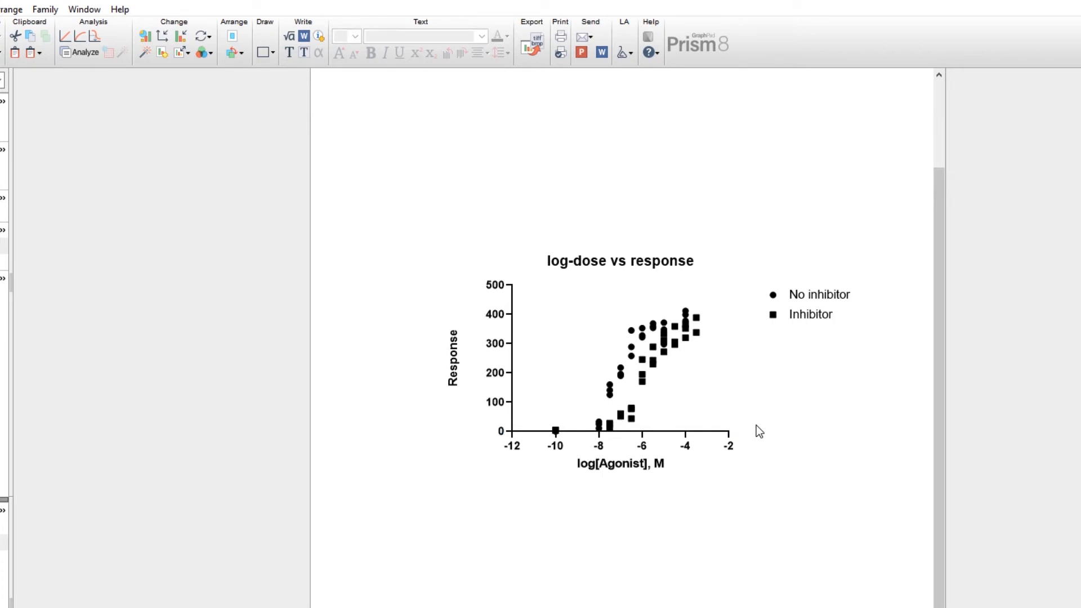
mouse_move(558, 445)
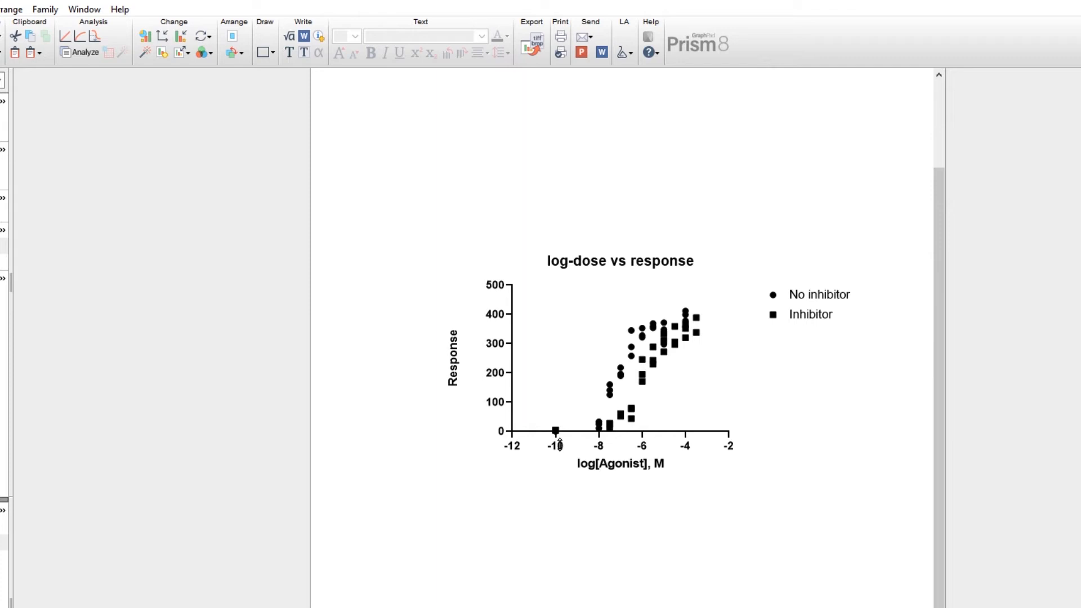
Show the axis numbering in plain Courier New at size 12, without bold
click(619, 463)
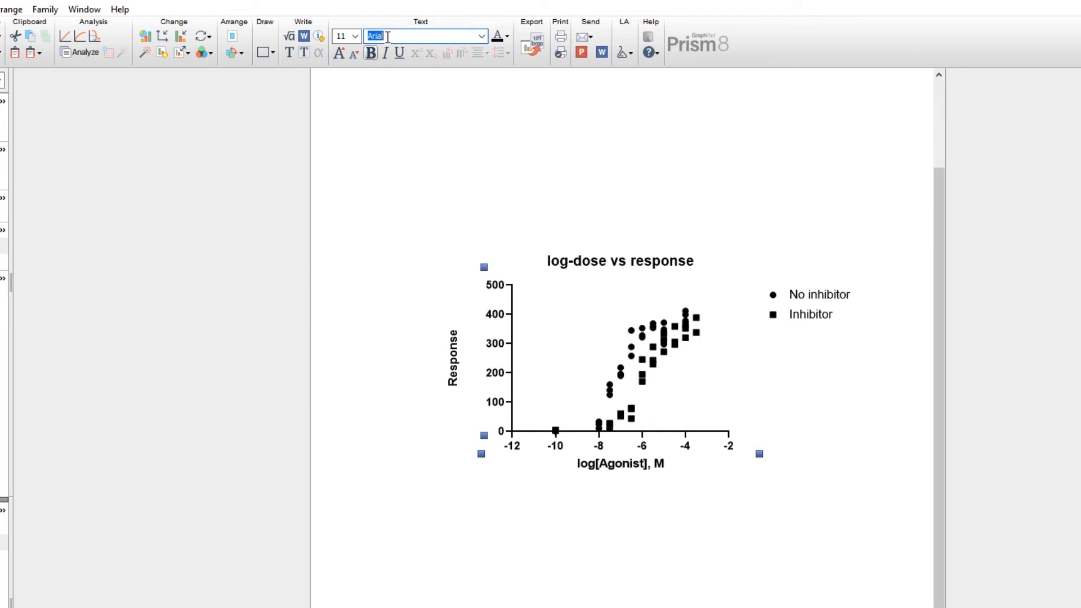
text(Courier New)
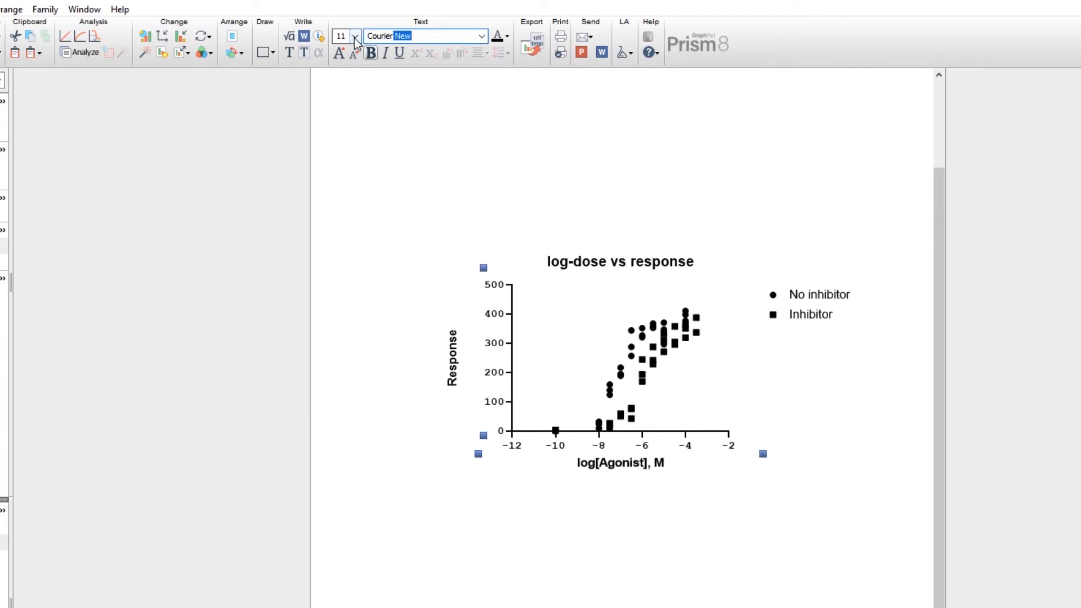
click(340, 37)
text(12)
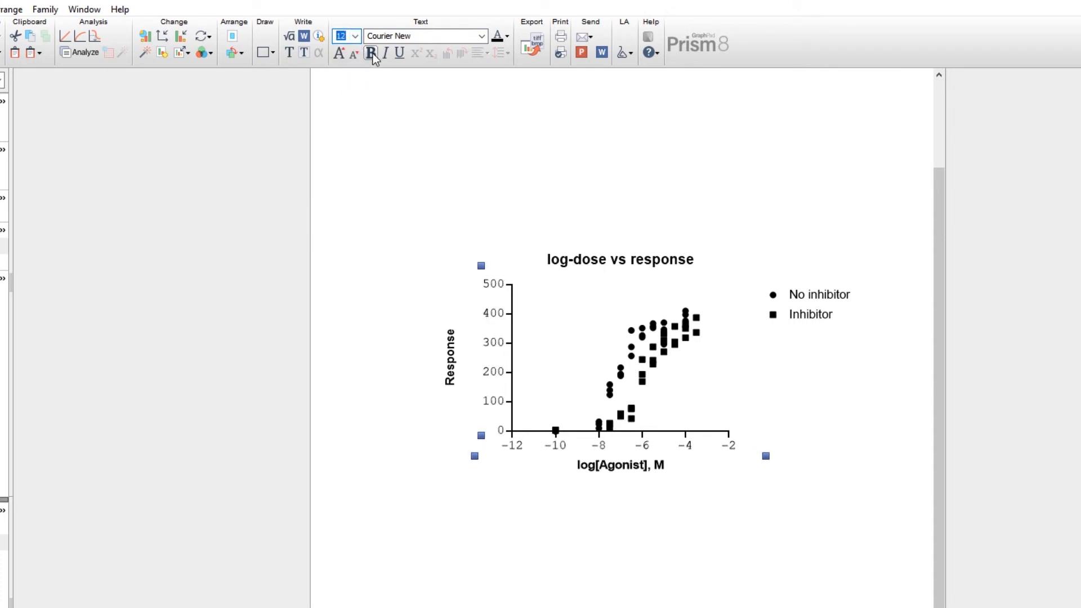
click(407, 90)
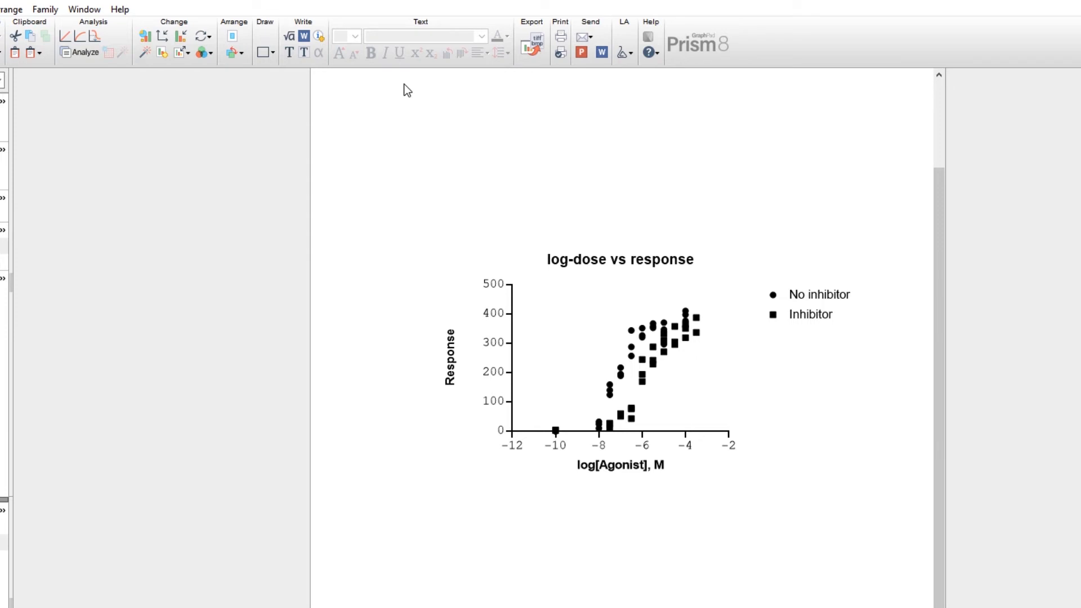
mouse_move(788, 266)
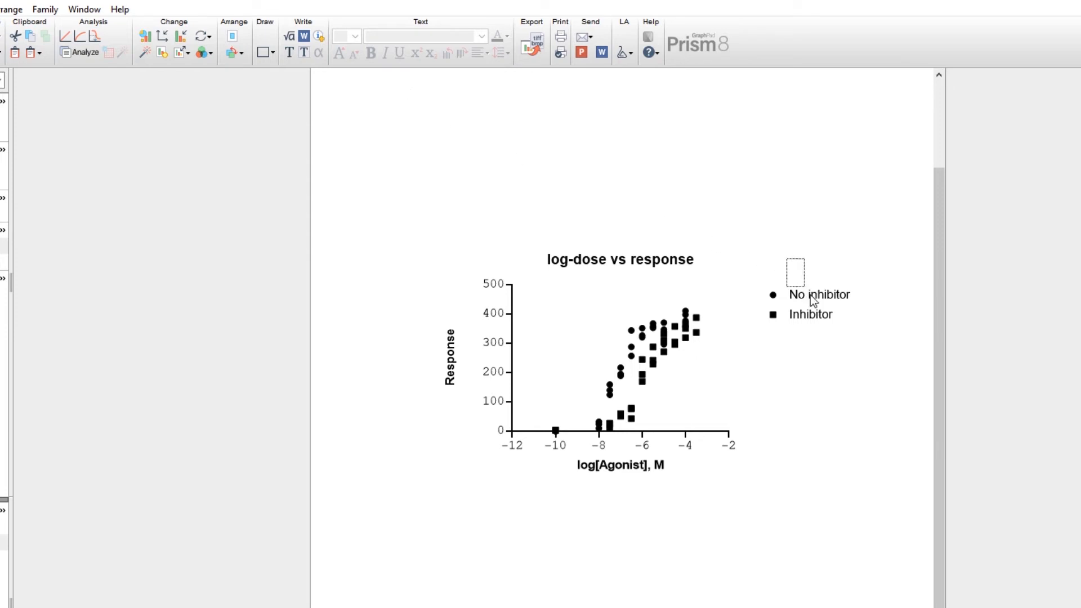
Show the No inhibitor / Inhibitor legend entries in Copperplate Gothic Bold
click(818, 303)
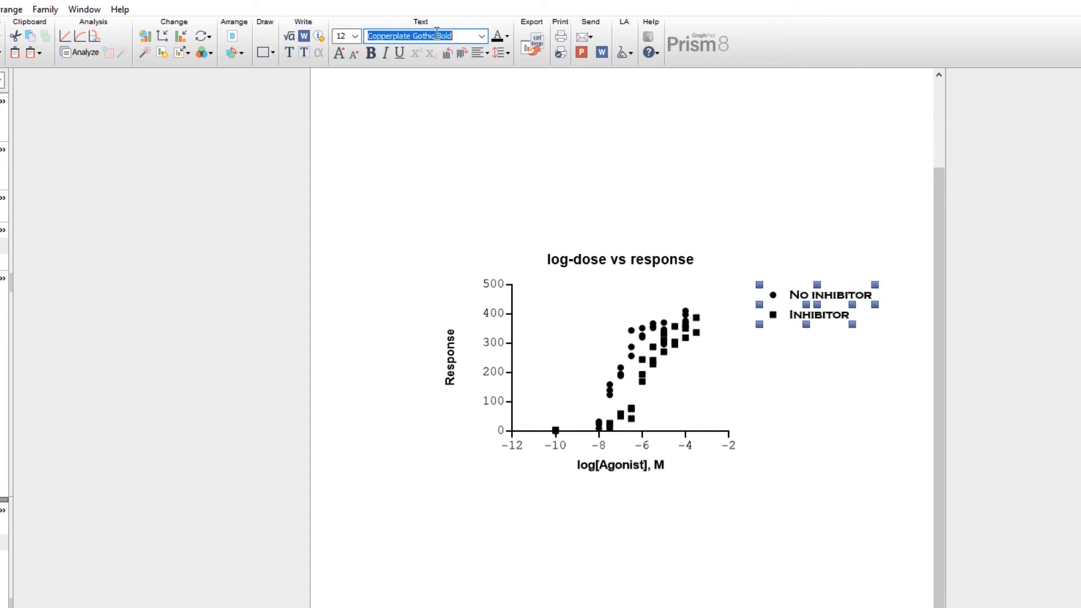
click(448, 94)
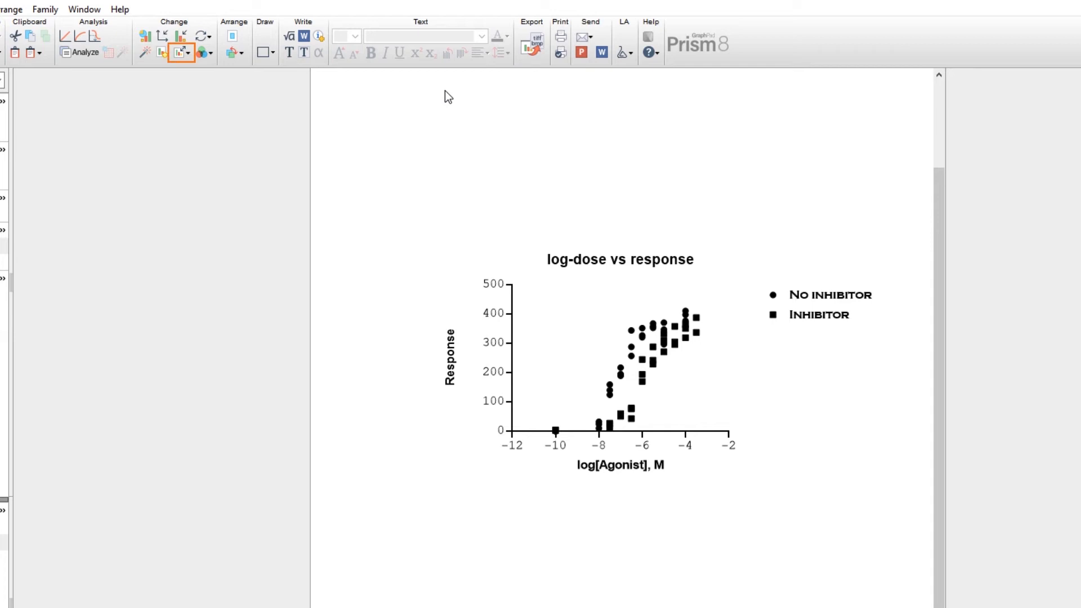
Enlarge the whole graph with Larger, then To Fill Page
click(180, 53)
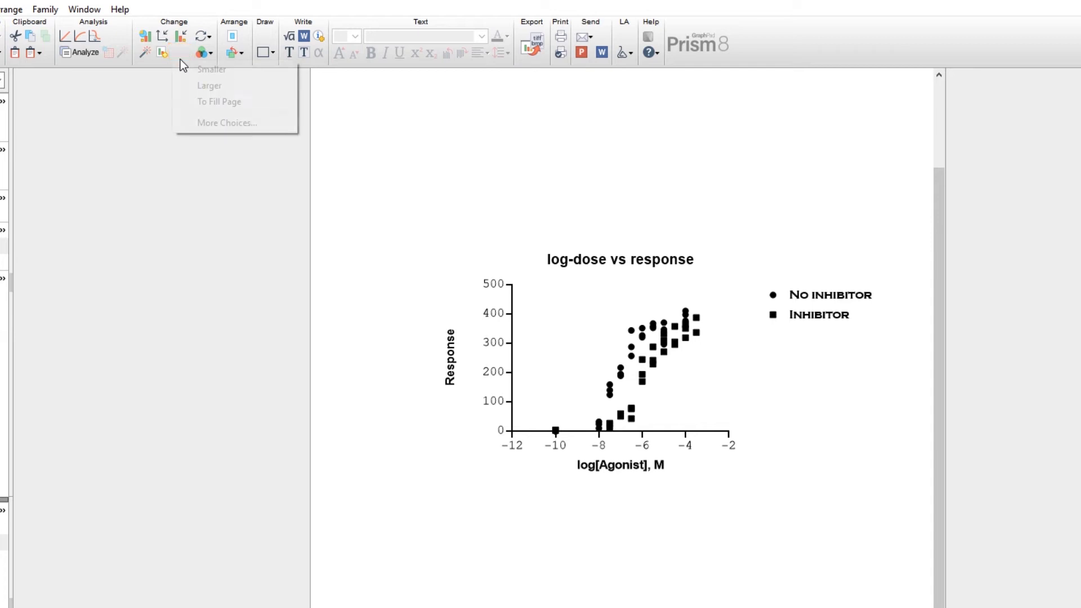
mouse_move(192, 87)
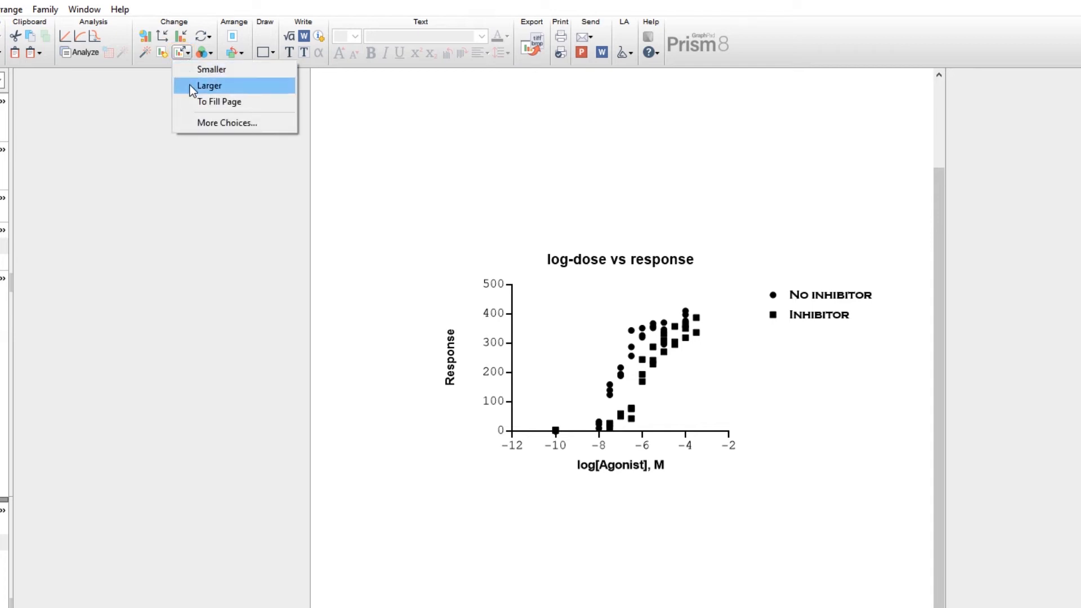
click(209, 86)
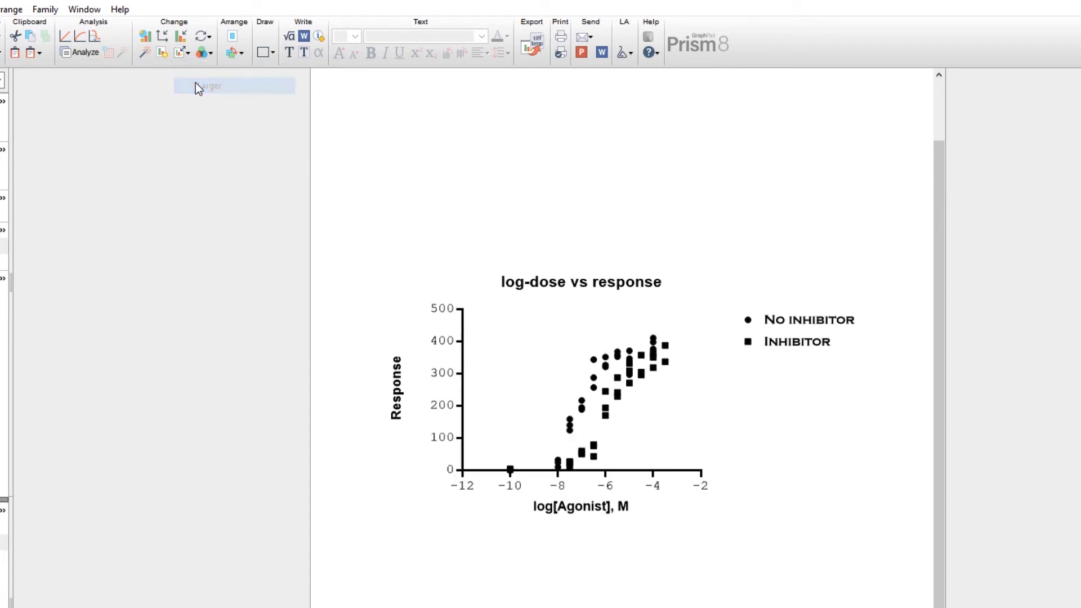
click(178, 53)
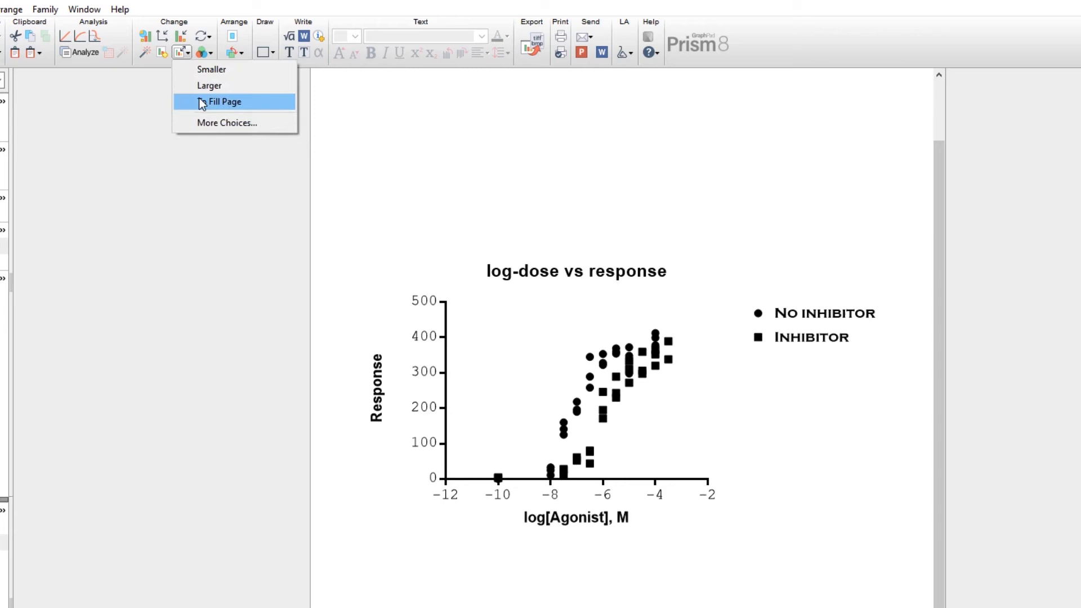
click(224, 101)
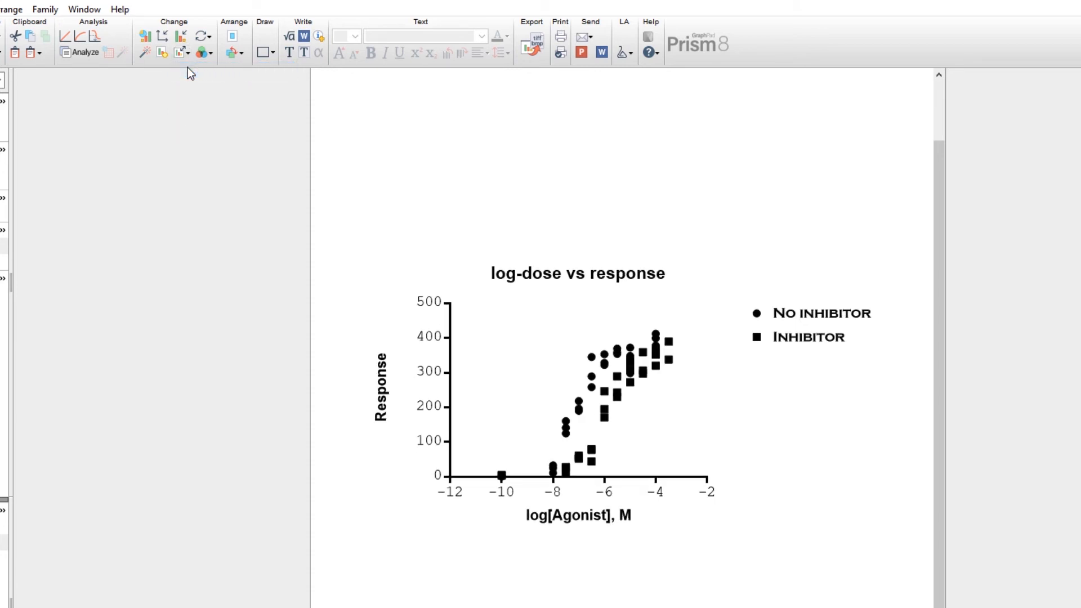
click(180, 53)
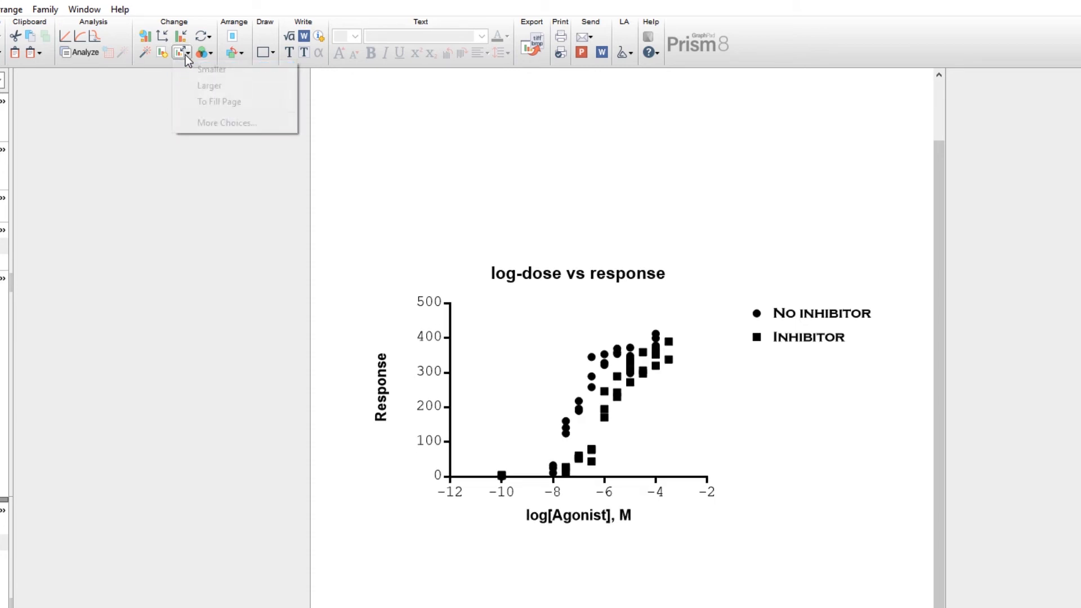
click(226, 121)
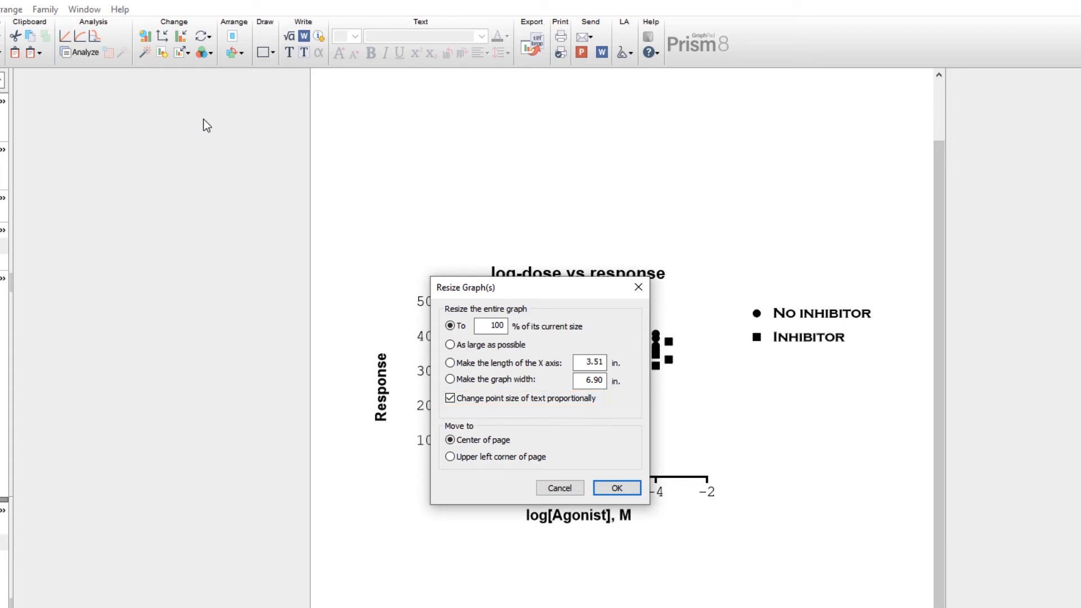
mouse_move(220, 142)
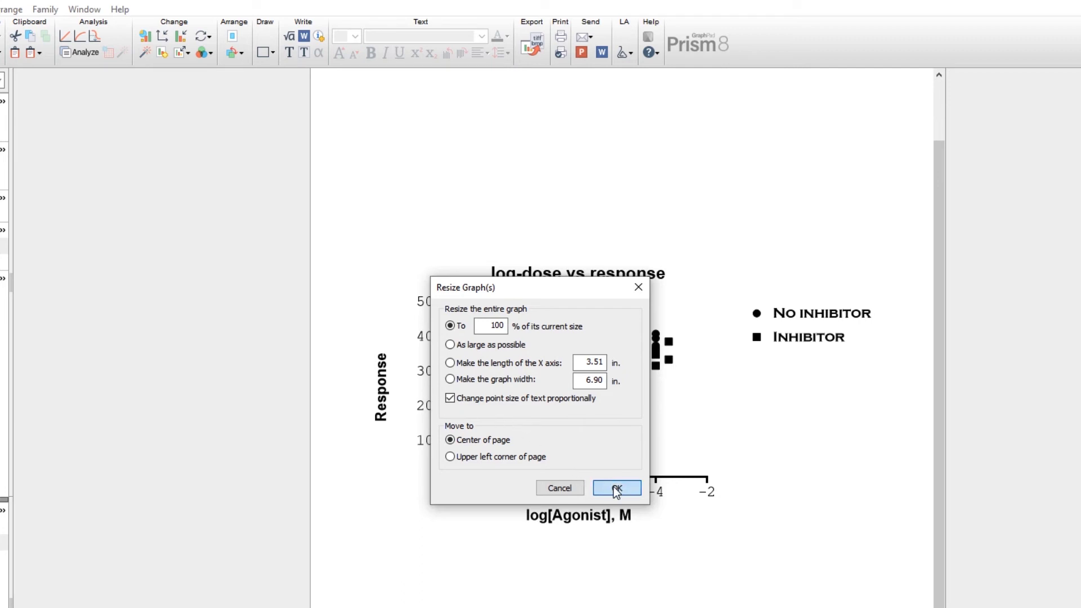
click(616, 487)
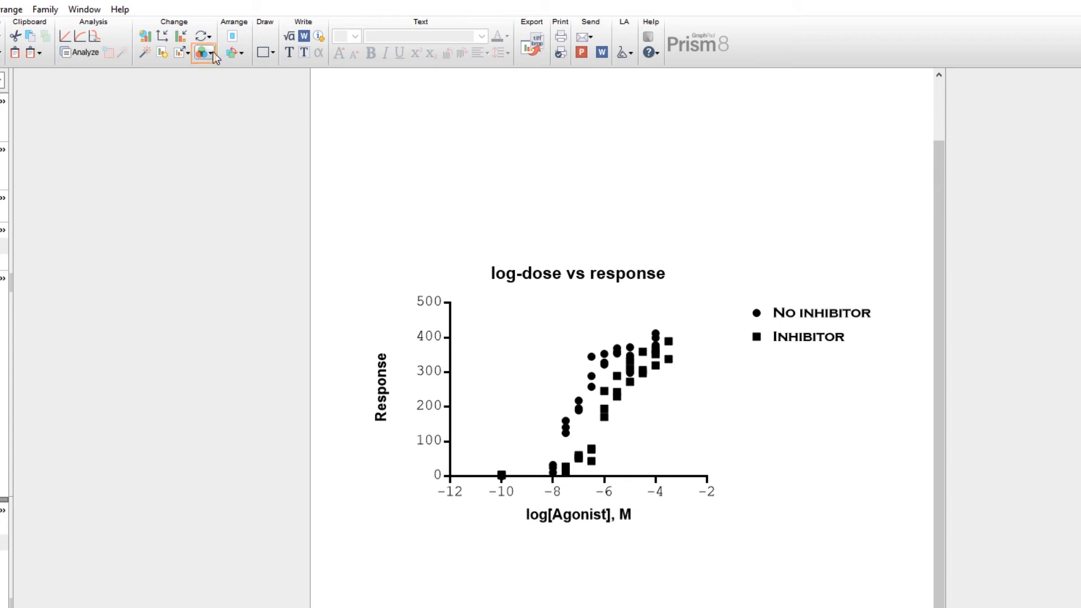
Switch the graph to a colour scheme: No inhibitor blue circles, Inhibitor red squares
click(203, 52)
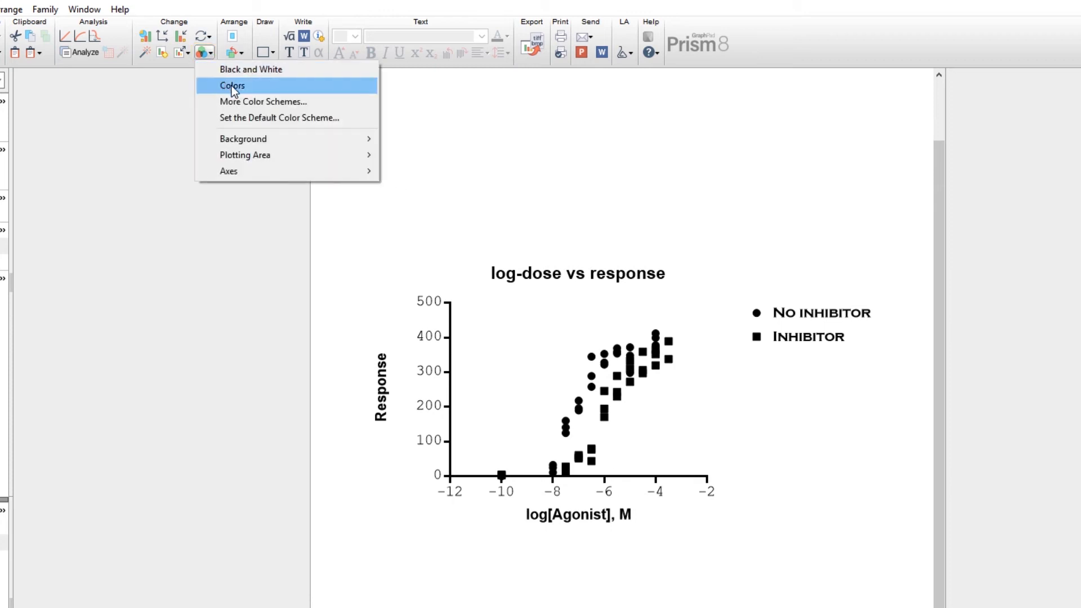
click(231, 84)
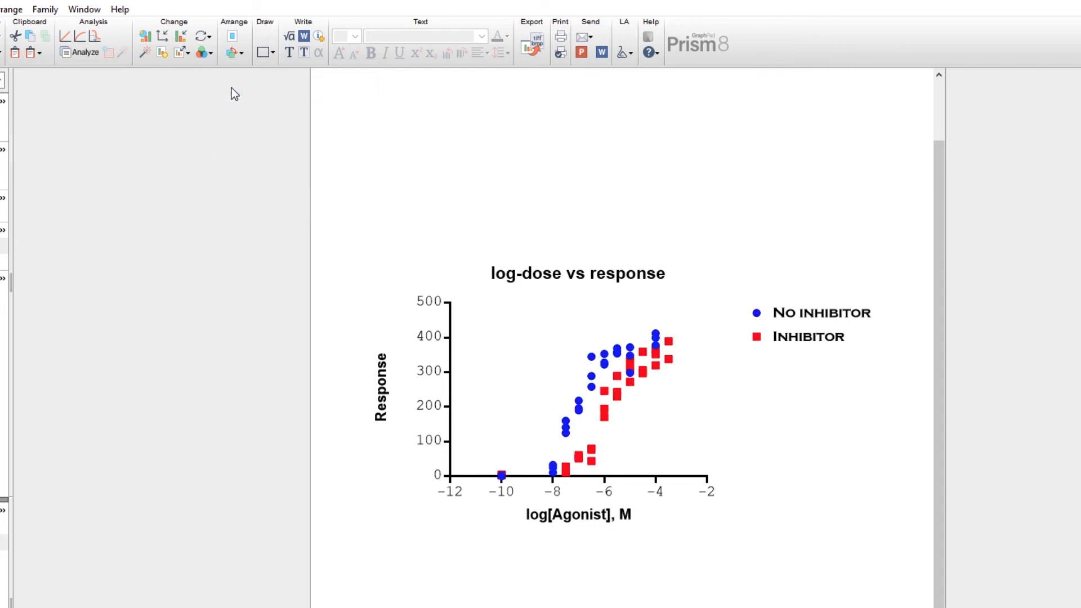
mouse_move(237, 154)
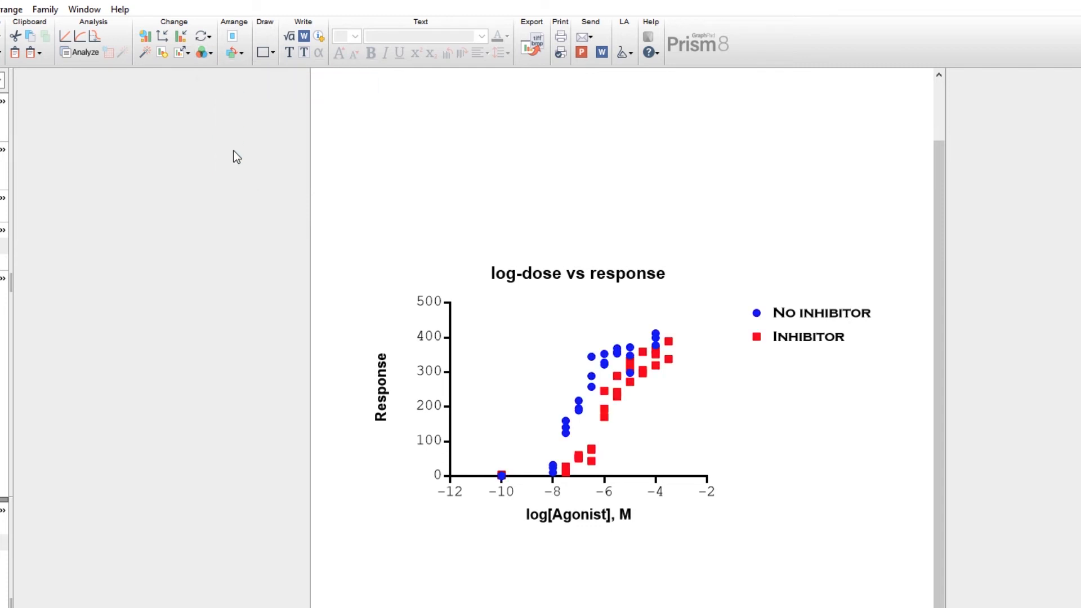
click(200, 51)
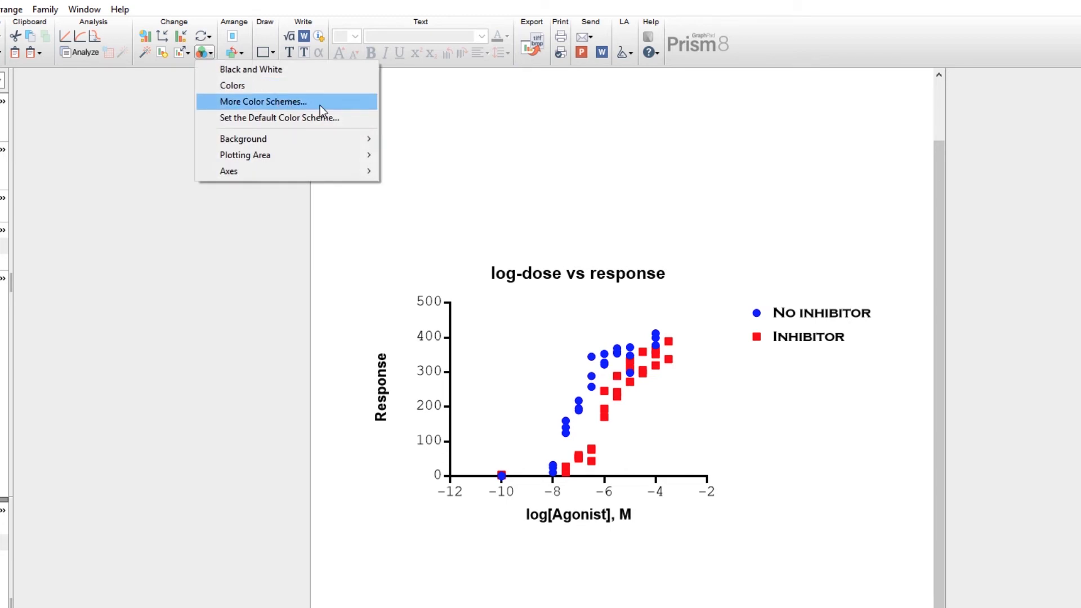
Apply the *Winter soft colour scheme from More Color Schemes to the graph
click(262, 101)
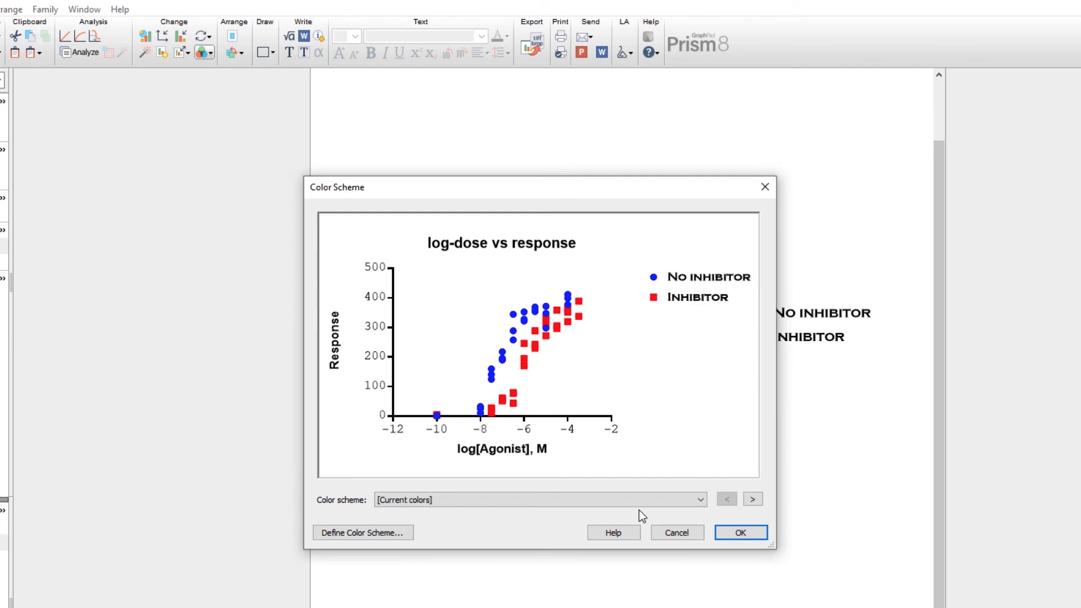
click(753, 499)
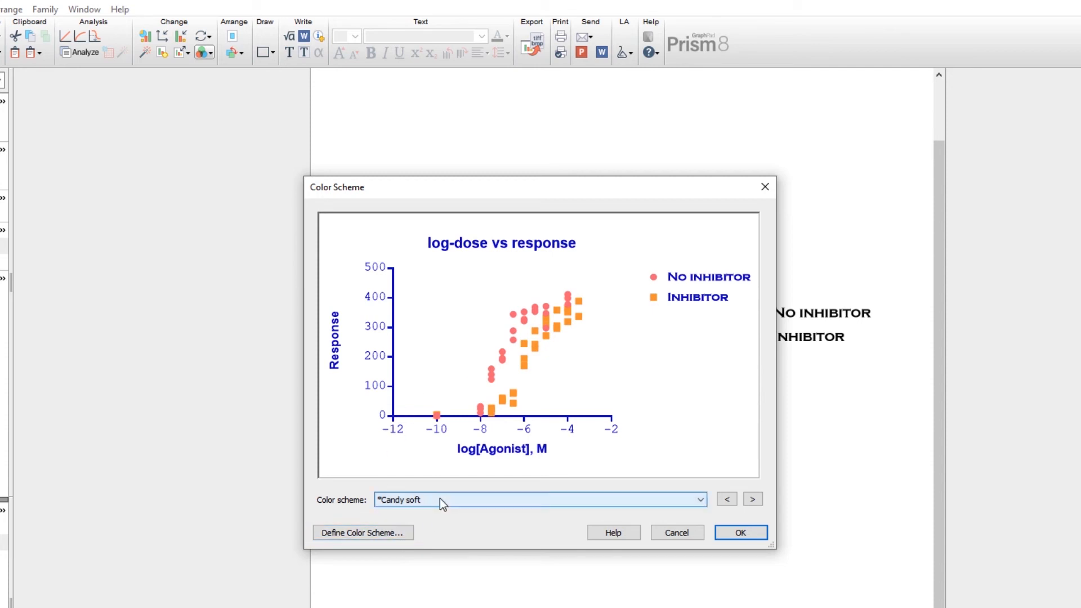
click(699, 499)
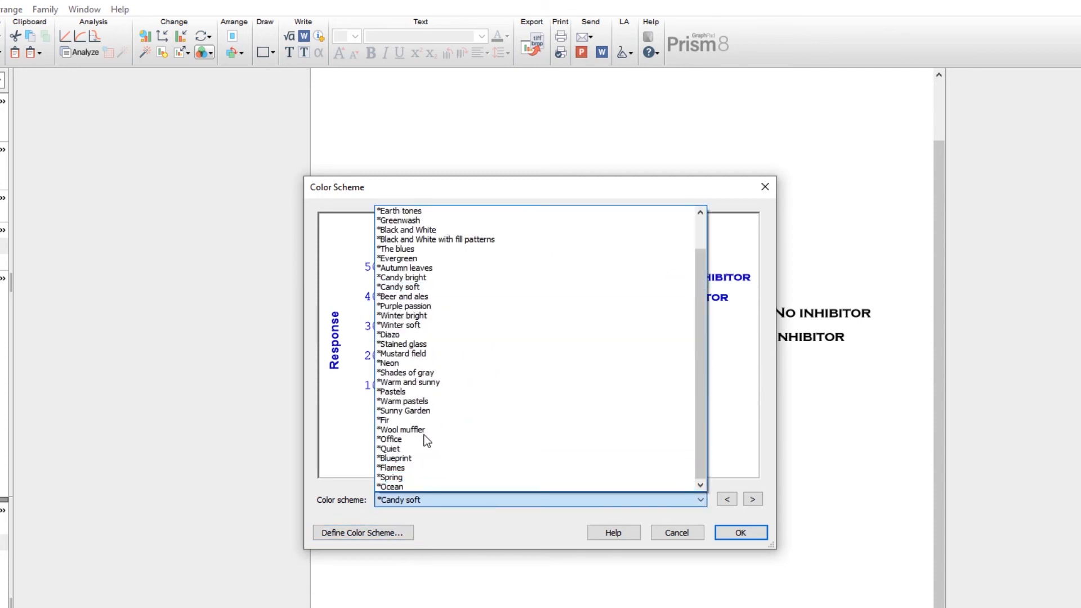
click(399, 324)
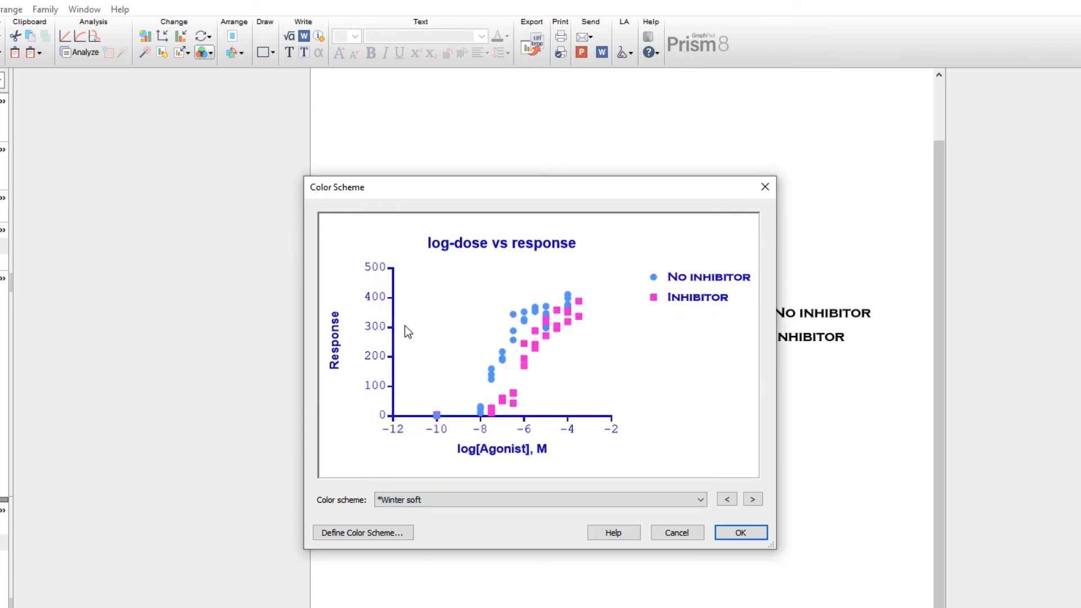
click(739, 533)
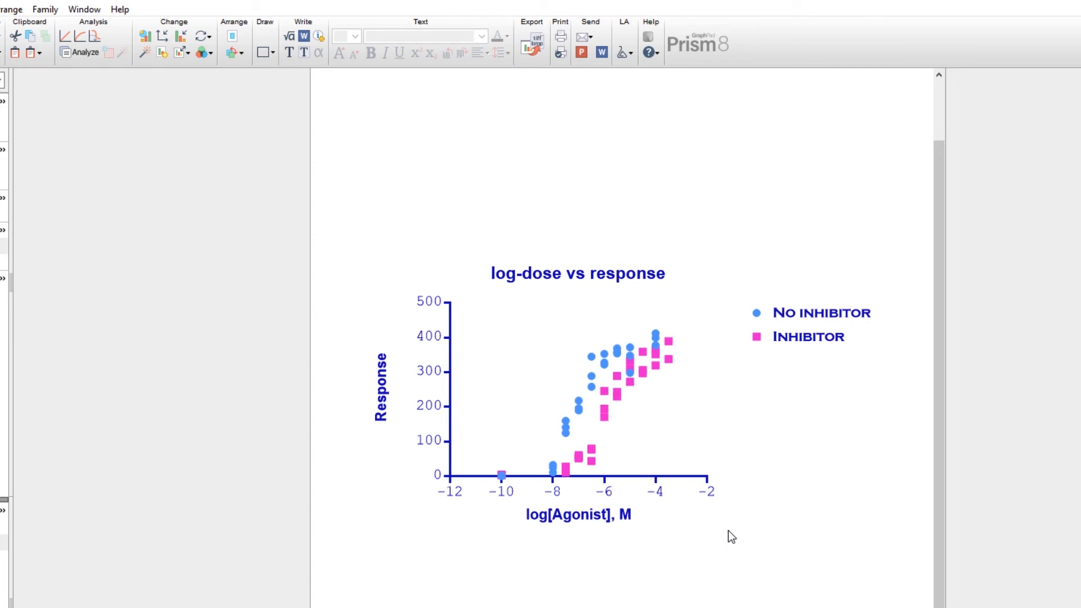
click(201, 53)
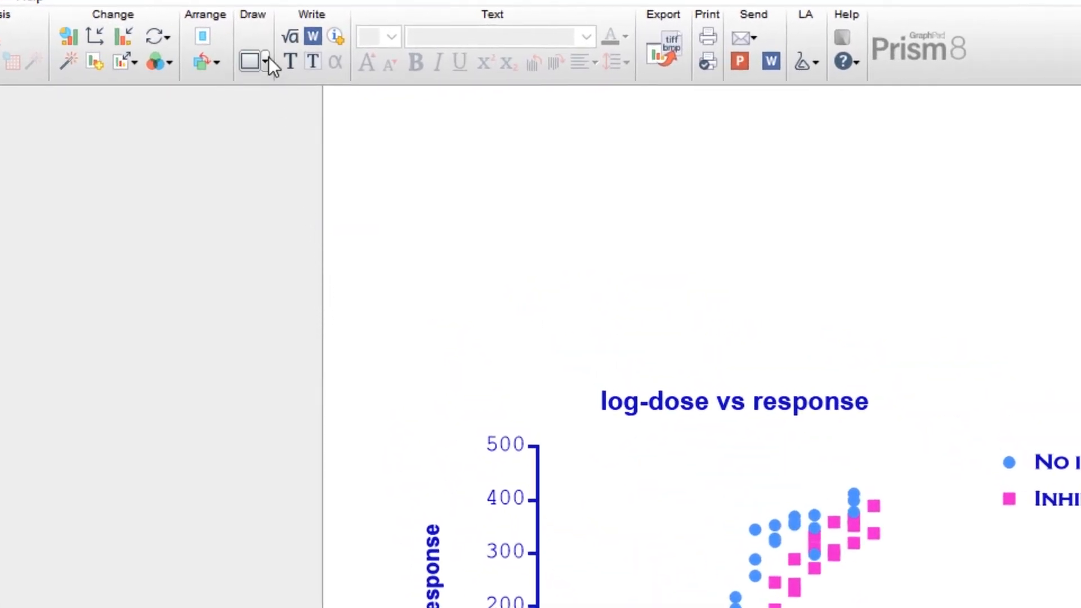
Draw a short line-with-text shape labelled 'ns' below the x-axis title
click(263, 61)
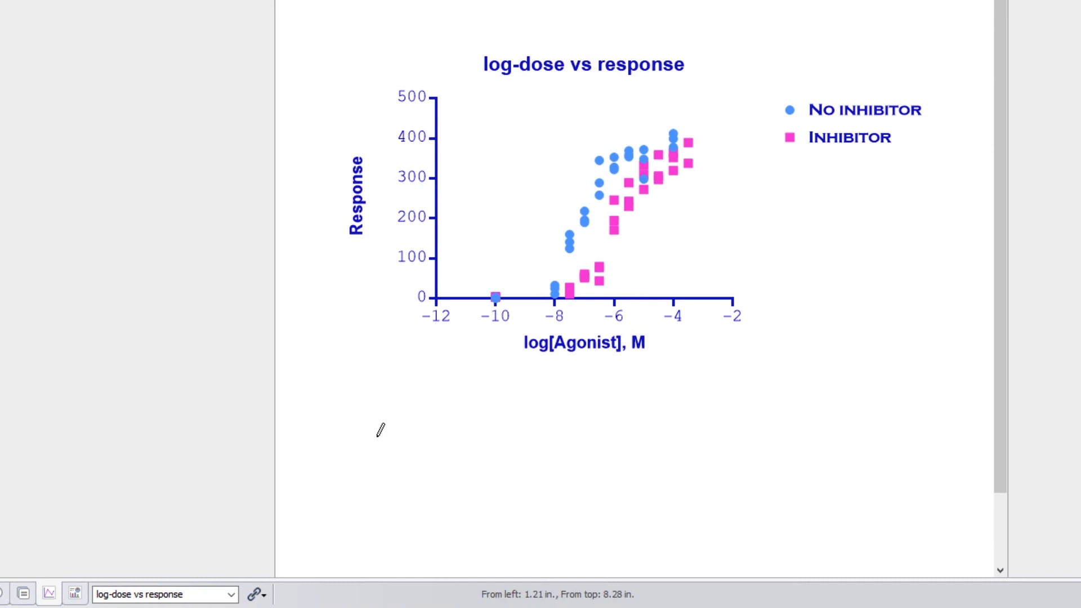
click(429, 424)
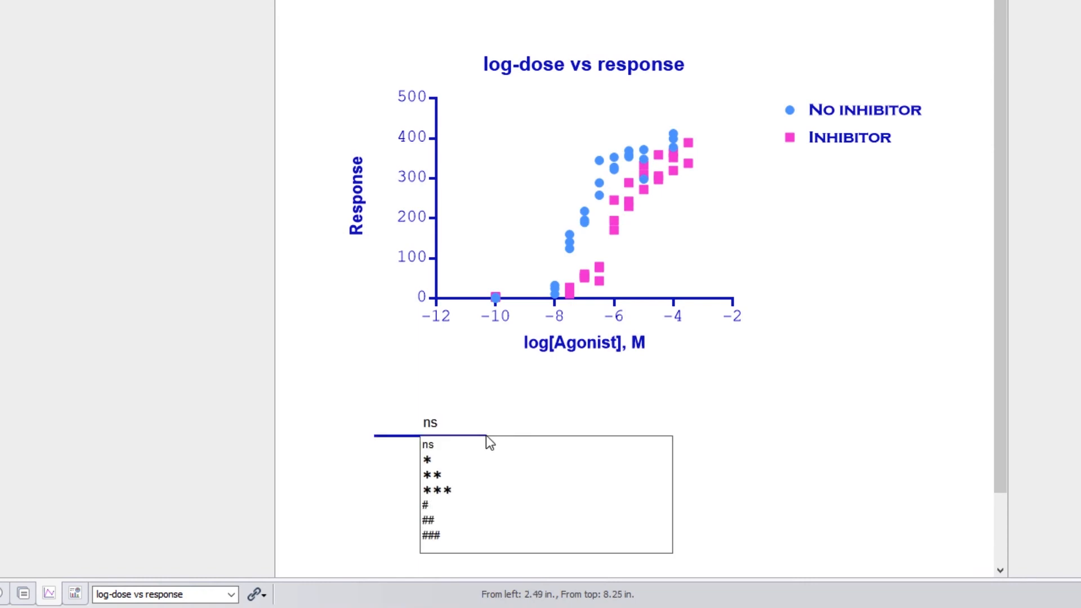
click(428, 443)
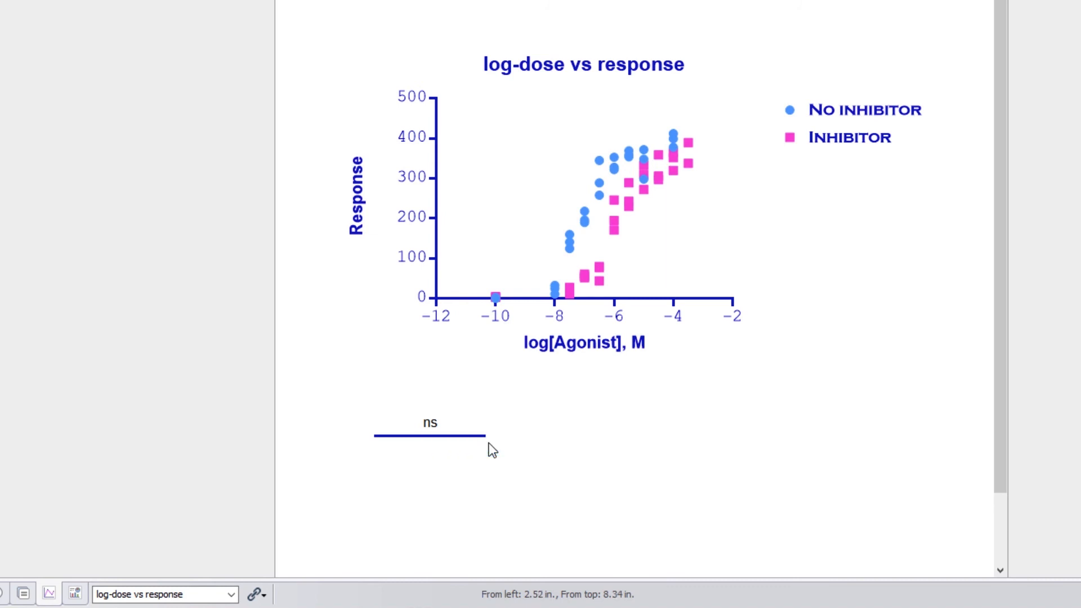
scroll(up, 3)
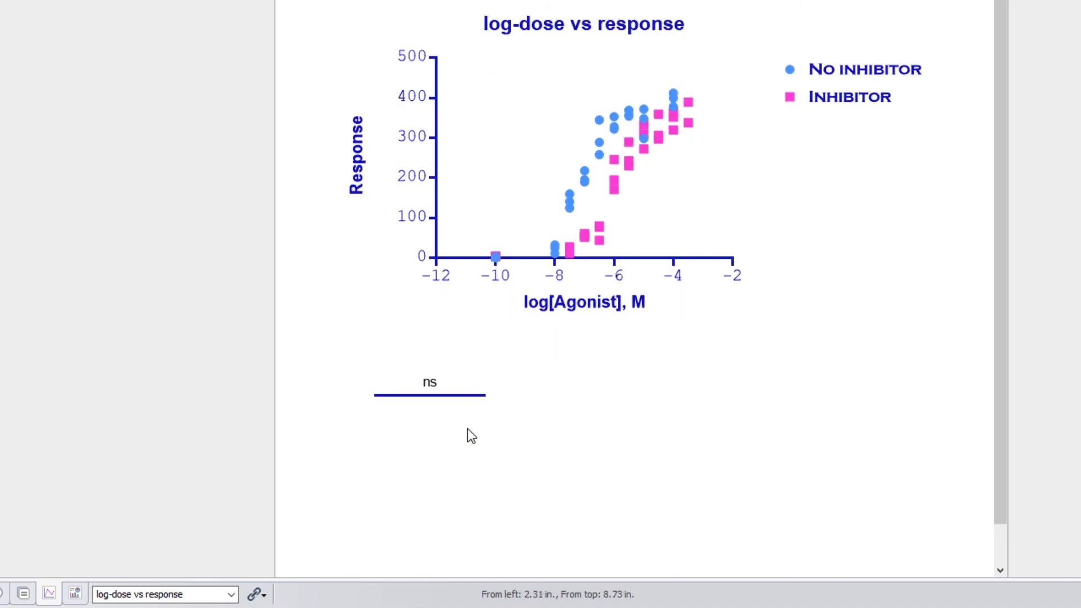
click(429, 396)
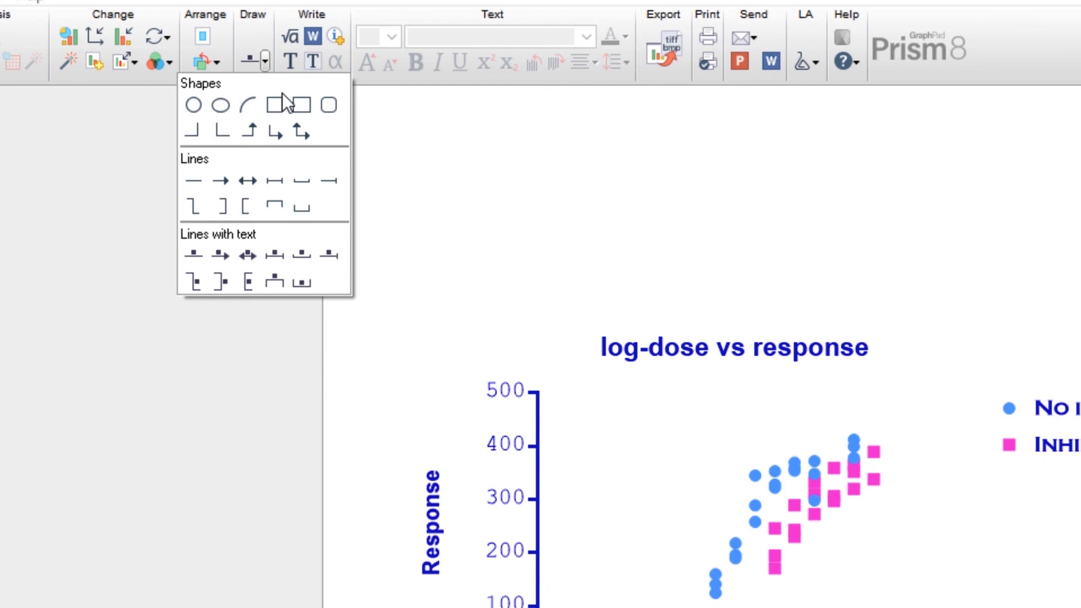
mouse_move(302, 105)
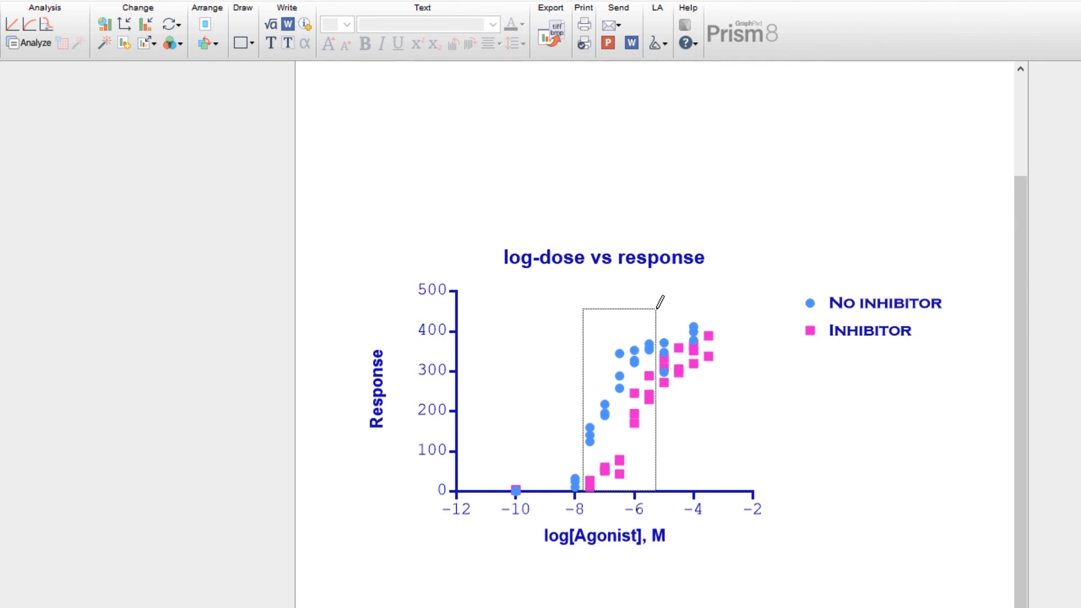
Draw a rectangle over the rising part of both curves, log −7.5 to −5 up to about 440
click(617, 399)
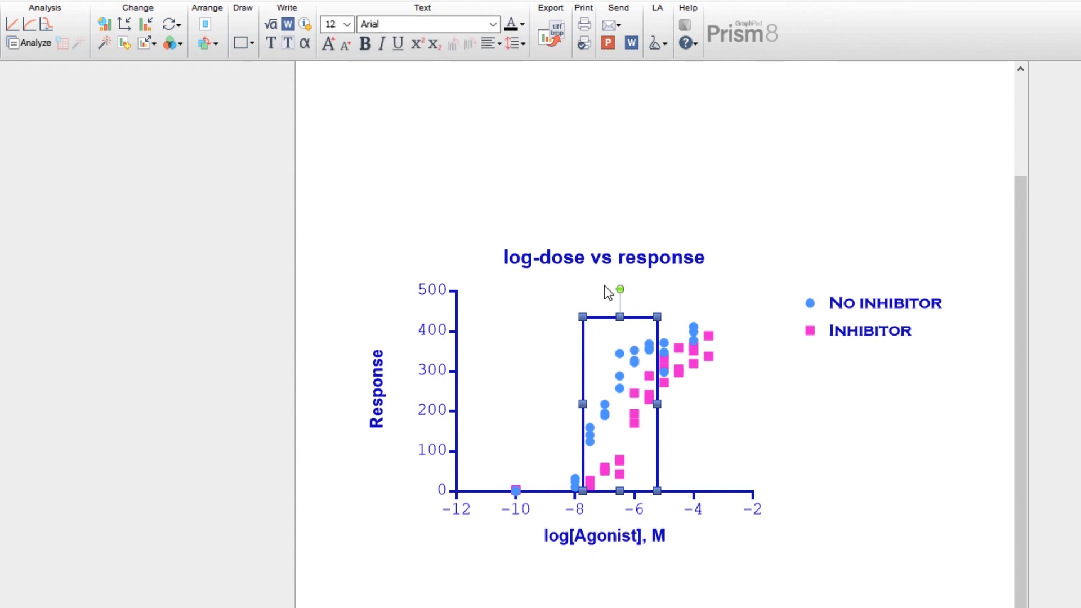
Label the rectangle 'Region of Interest' in Arial size 10 just above it
text(Region)
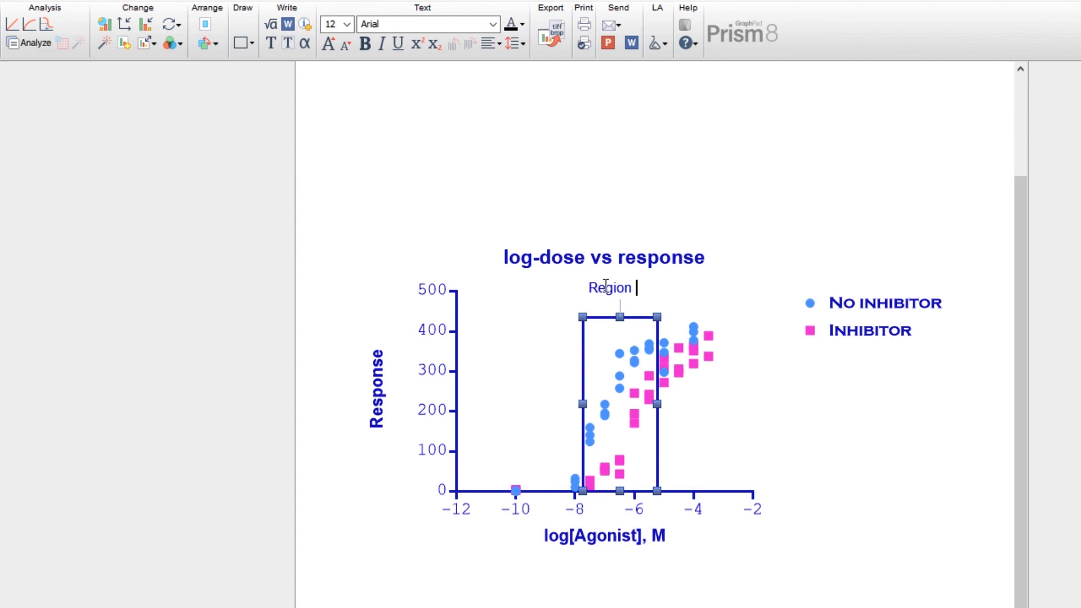
text(of Interest)
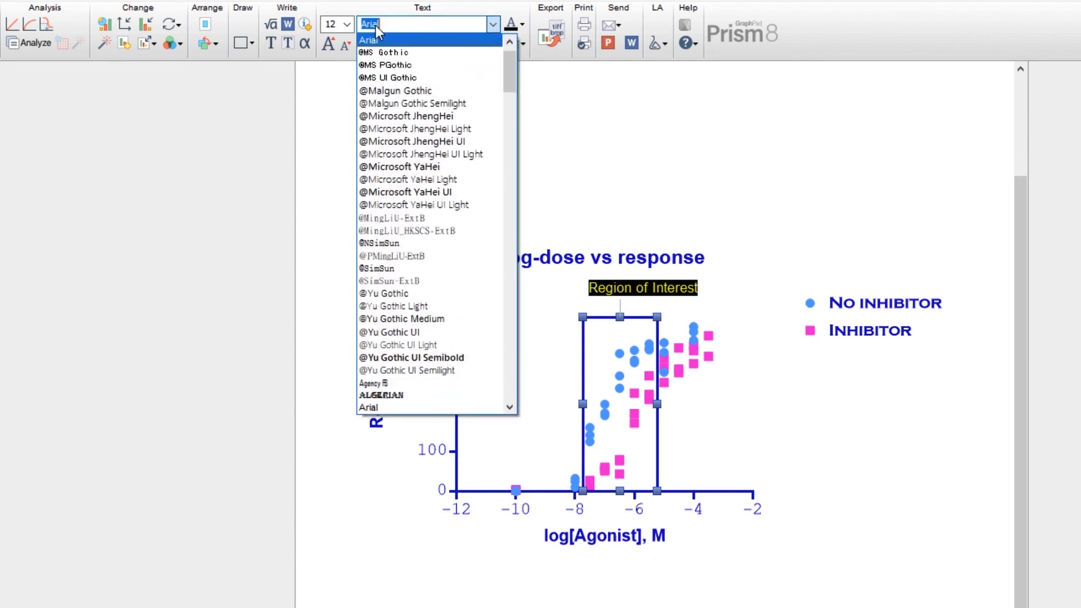
click(348, 24)
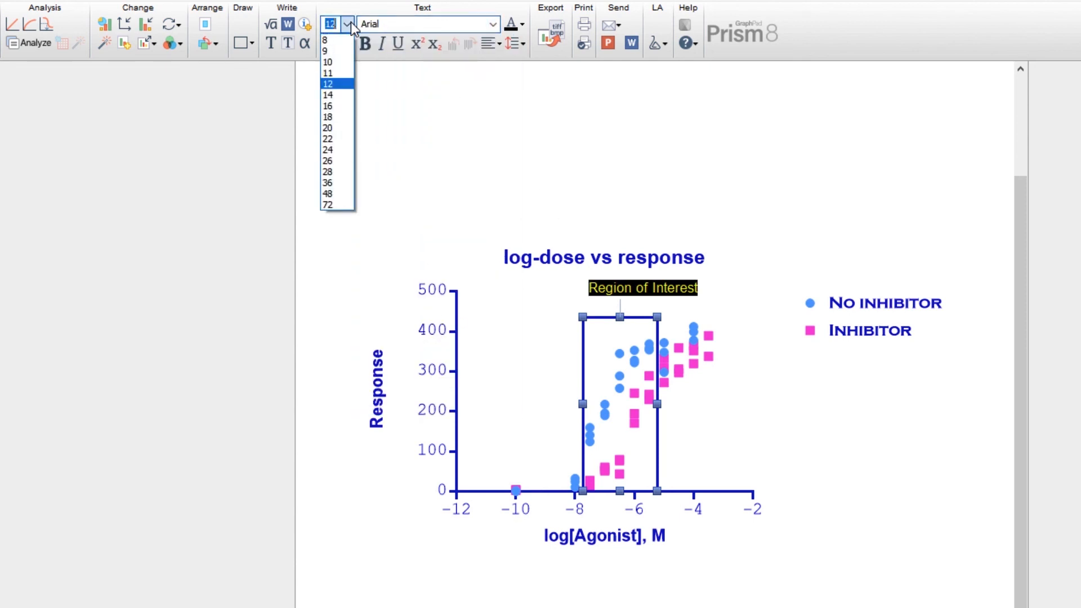
click(327, 61)
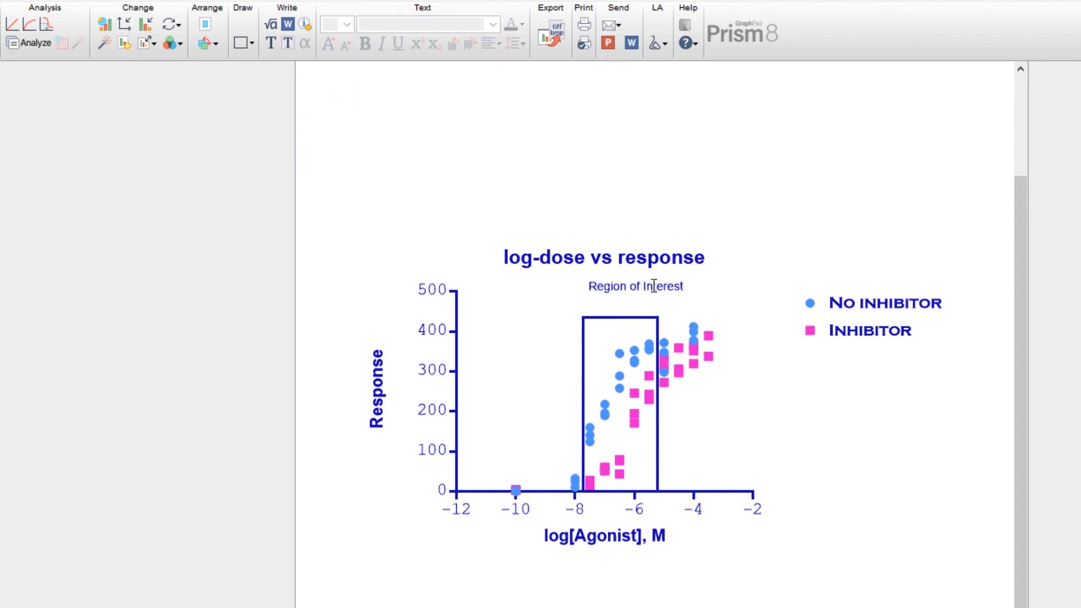
click(635, 285)
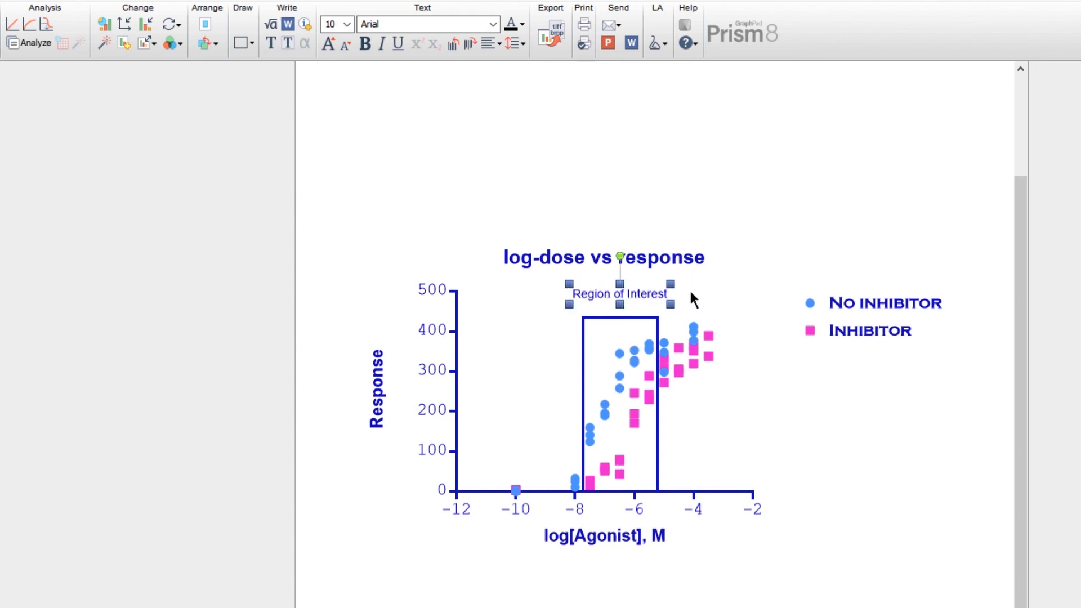
click(711, 299)
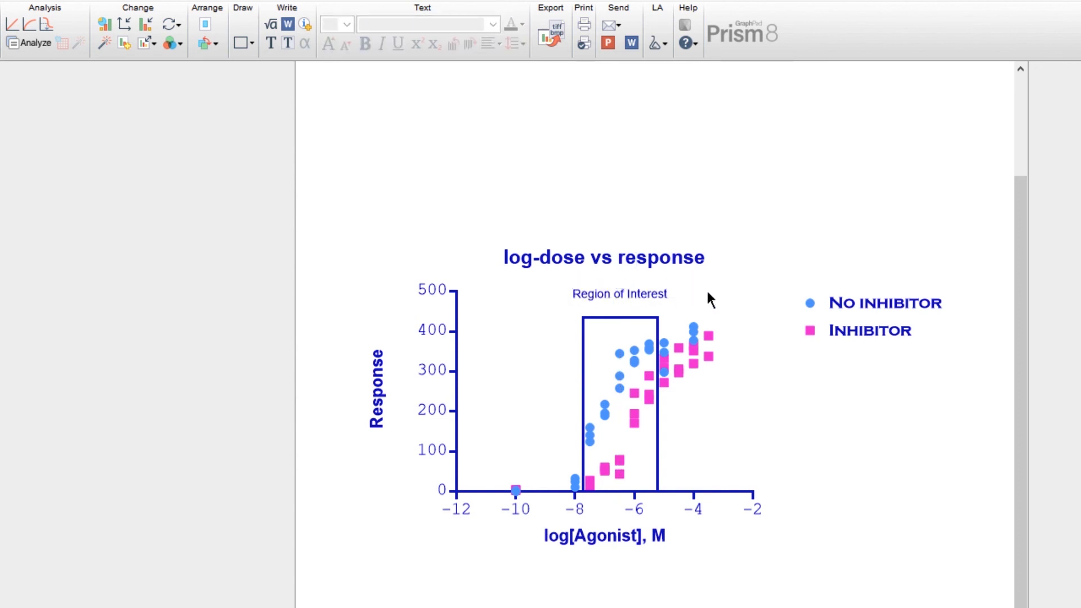